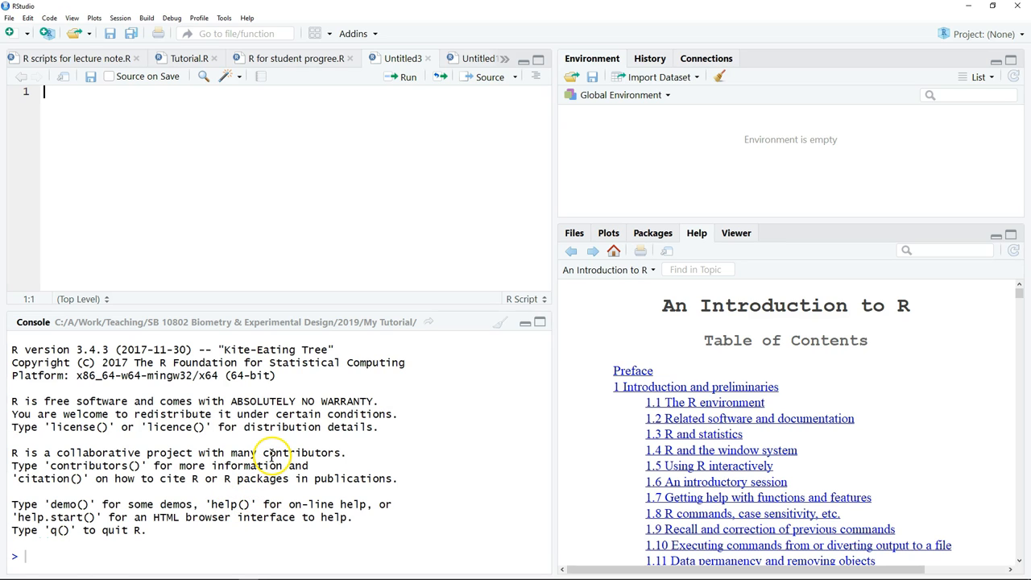
mouse_move(256, 152)
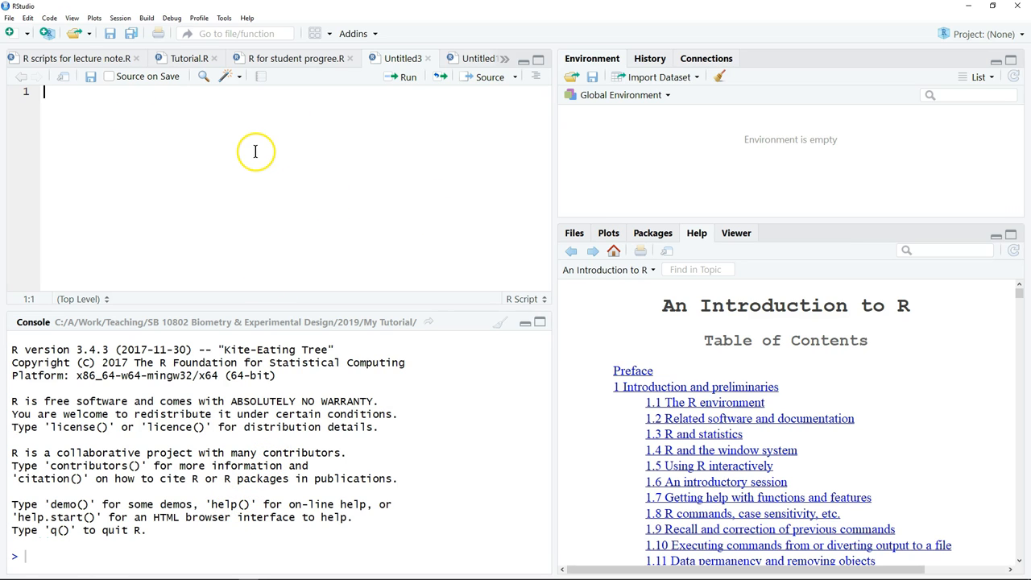
mouse_move(309, 259)
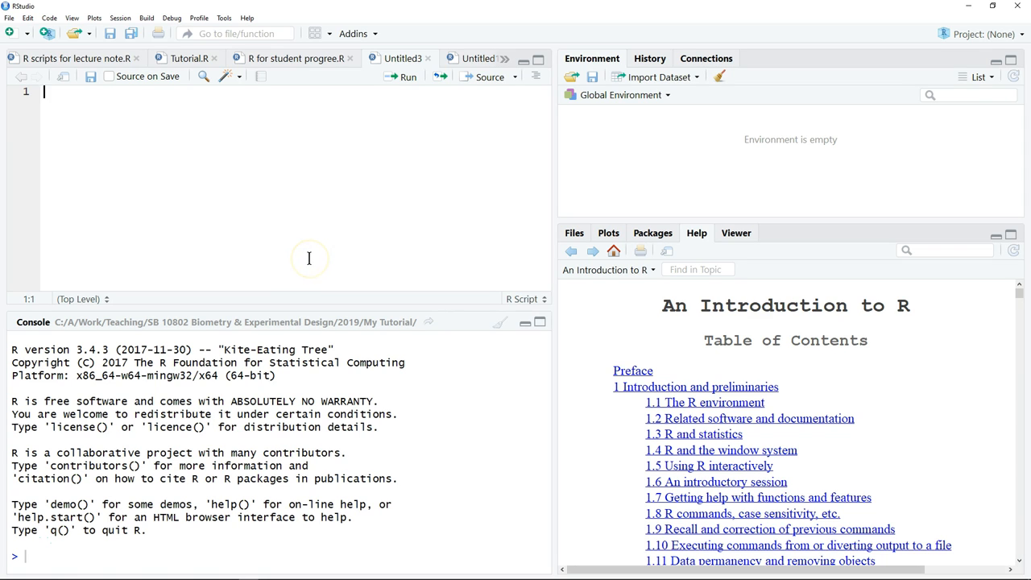
mouse_move(275, 275)
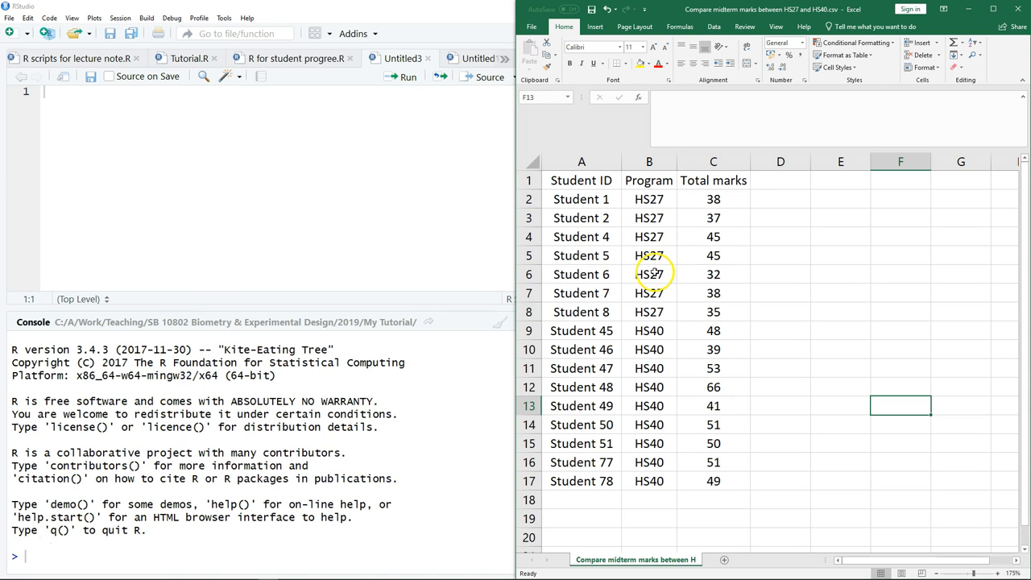
mouse_move(593, 199)
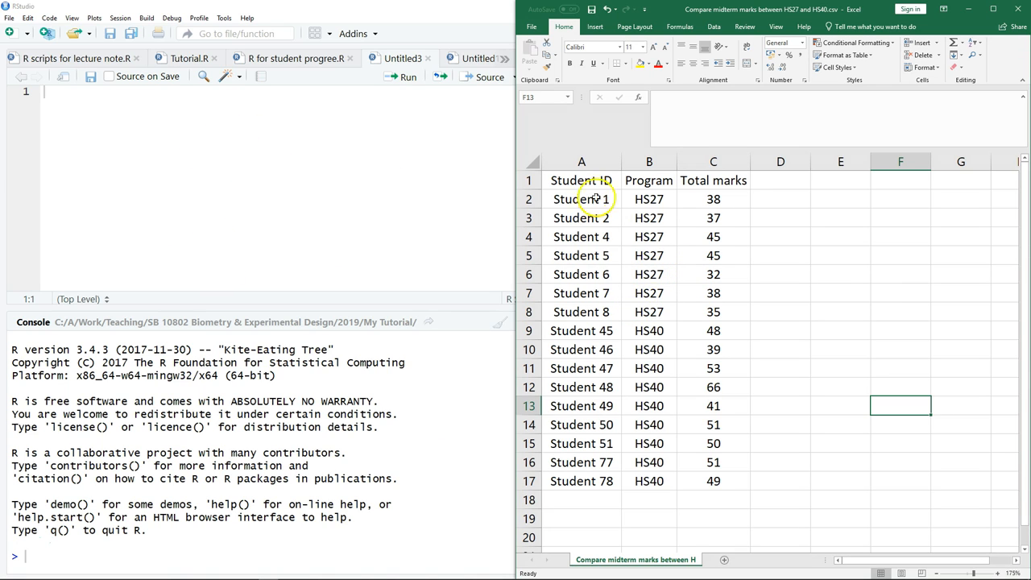
mouse_move(622, 236)
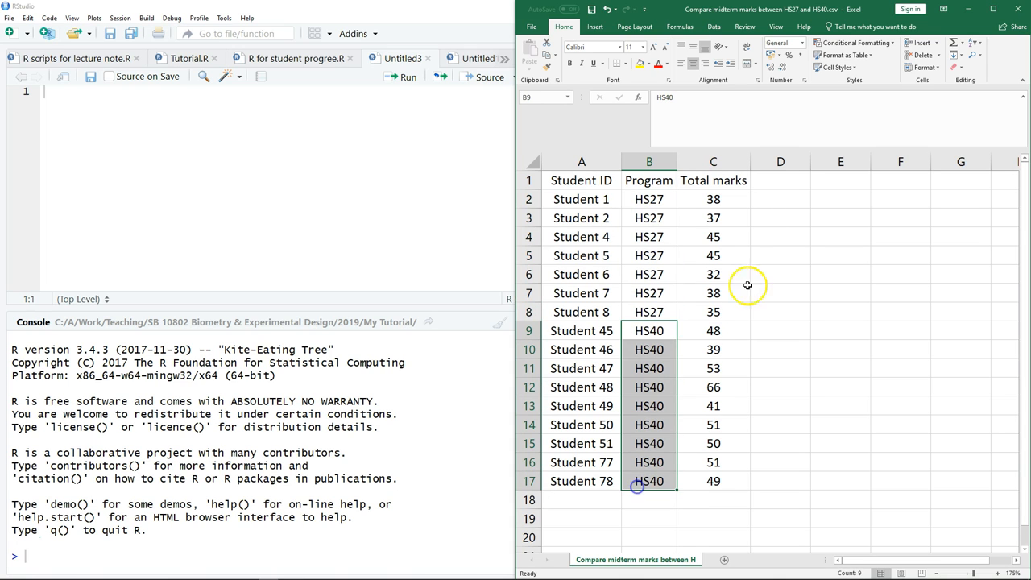
Select the HS40 students' total marks, then the whole marks table, then clear the selection.
drag(713, 199, 712, 312)
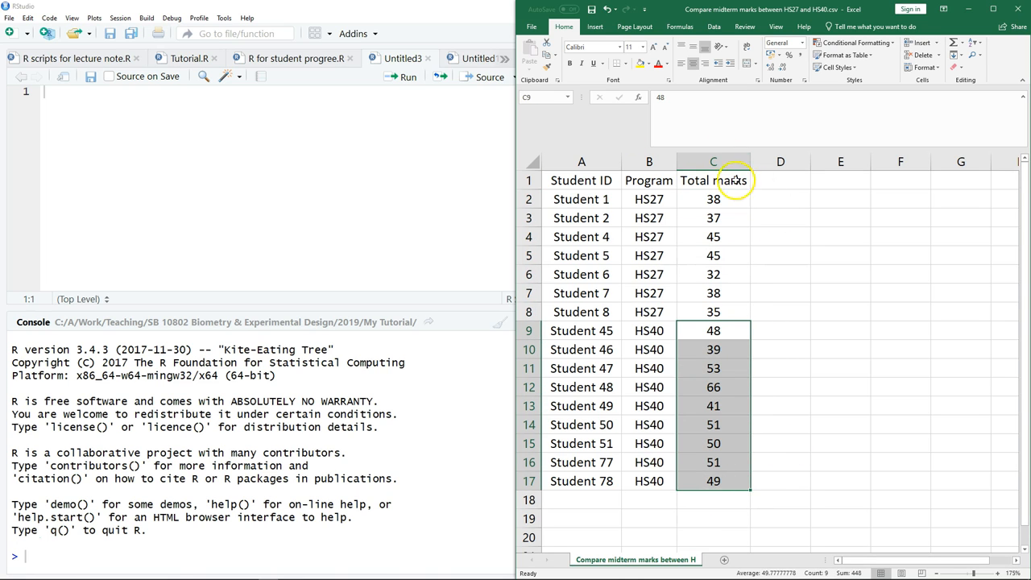
mouse_move(347, 141)
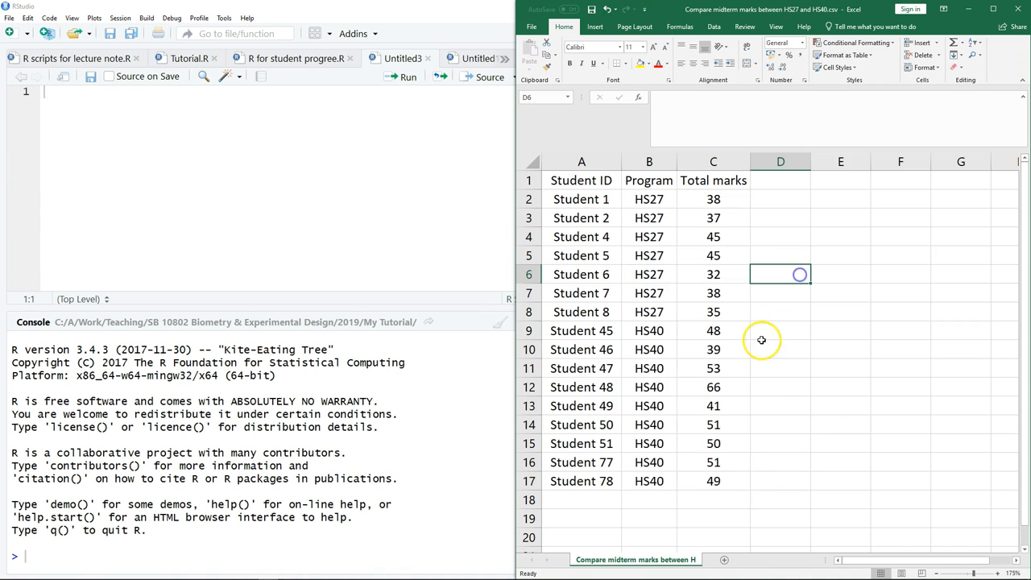
drag(581, 180, 713, 480)
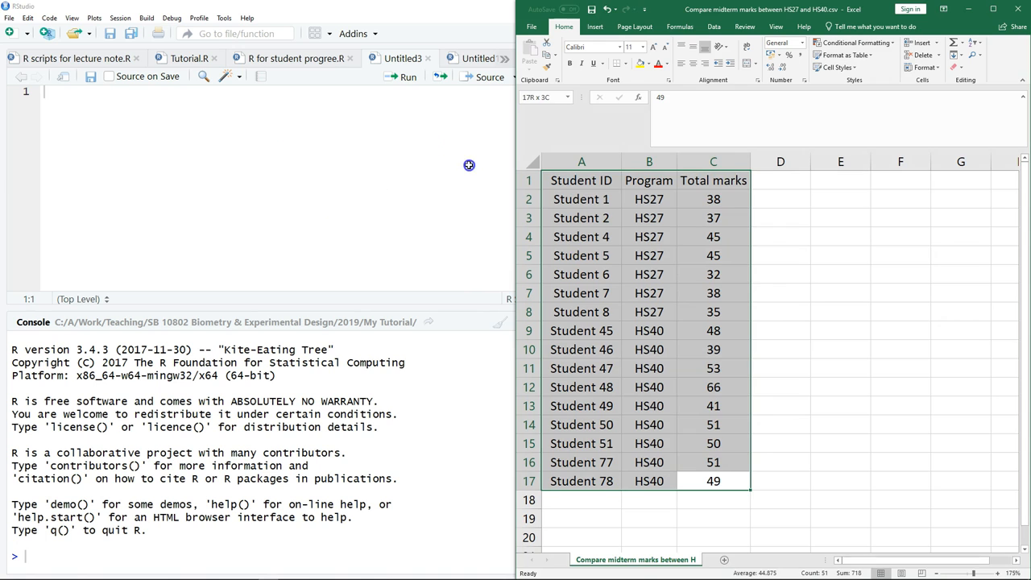
click(839, 292)
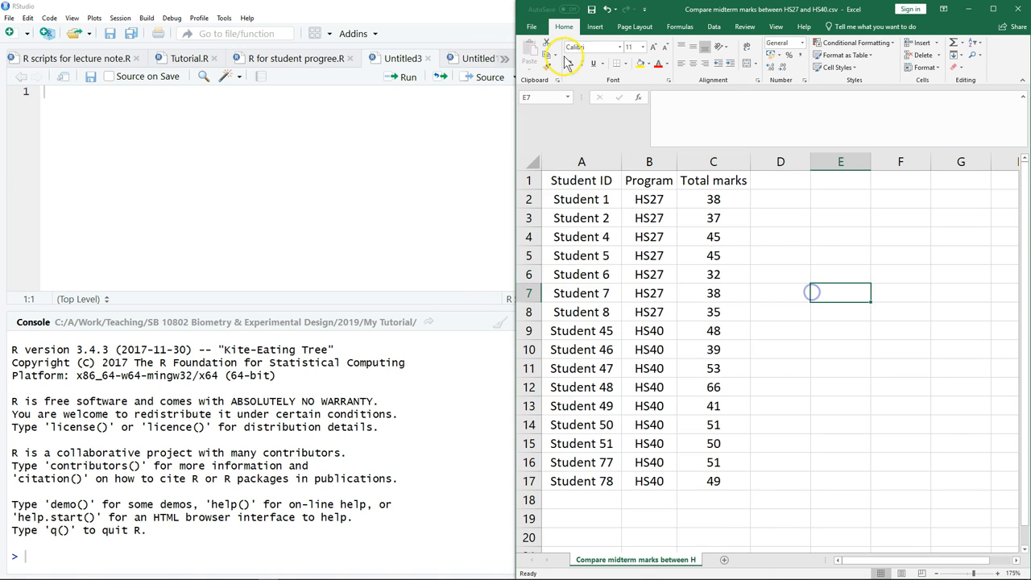
Save the workbook as CSV (Comma delimited) into the My Tutorial folder.
click(533, 27)
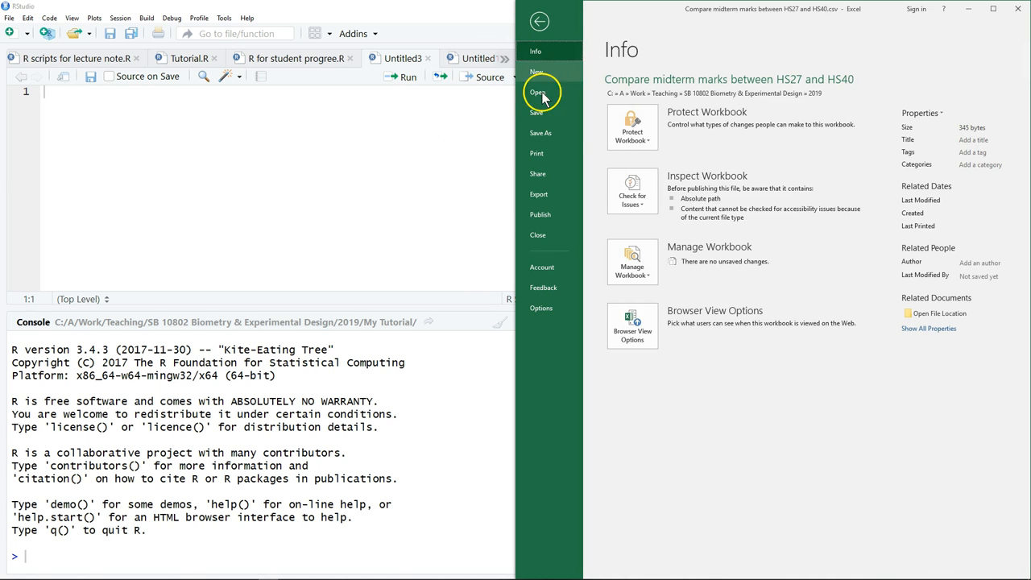
click(540, 132)
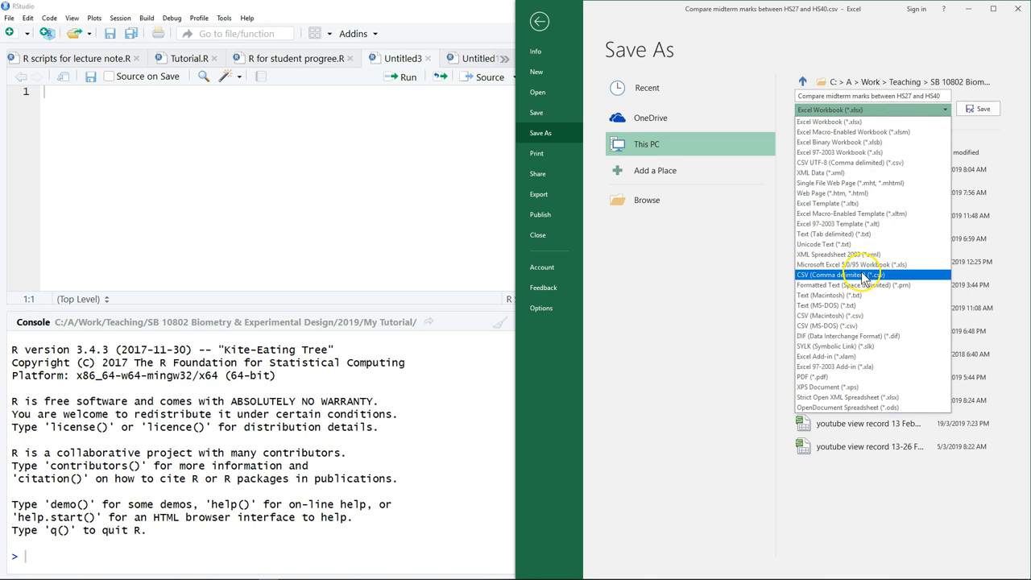
click(835, 277)
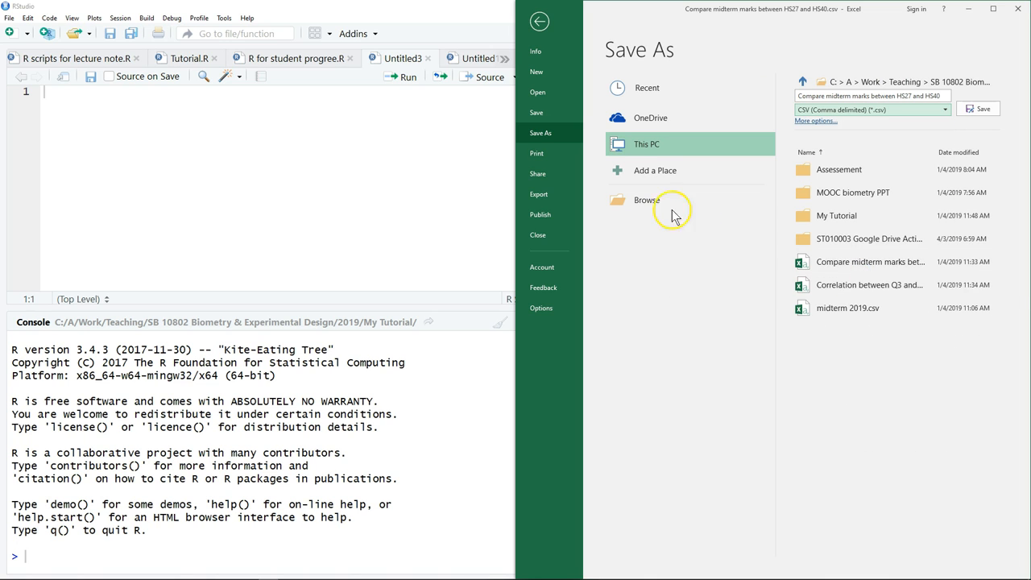
click(643, 200)
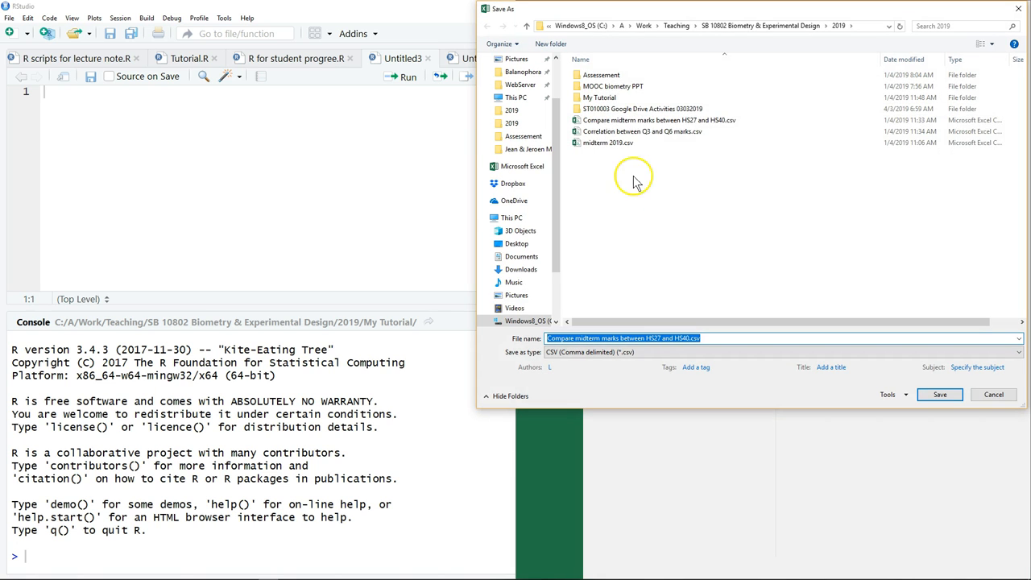
double_click(605, 97)
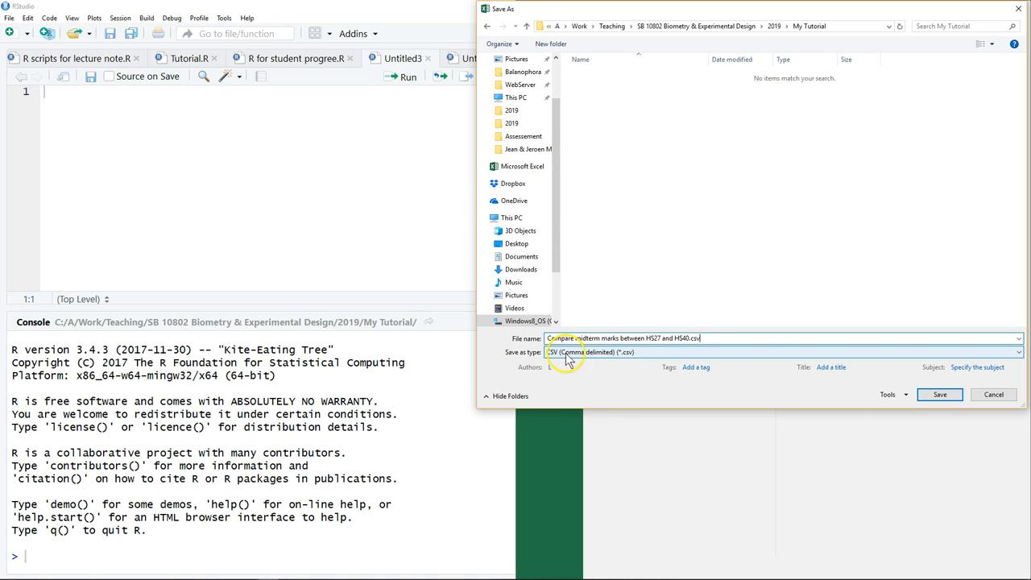
click(938, 394)
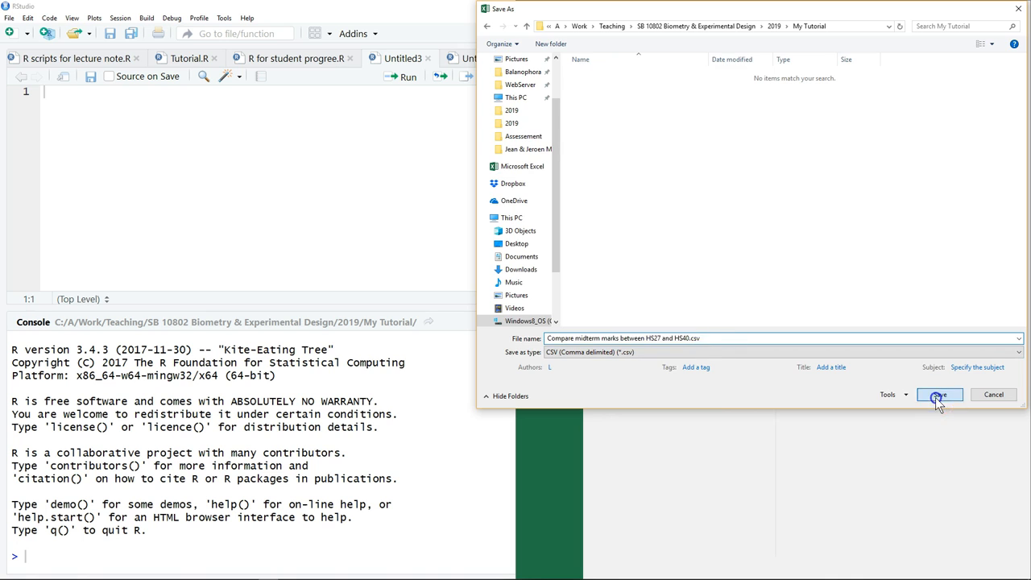
click(939, 395)
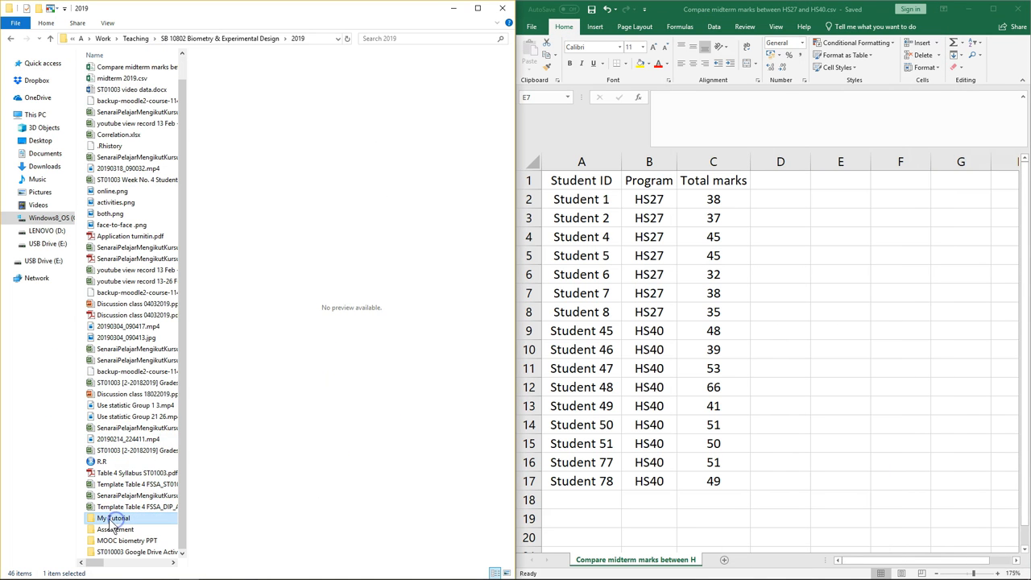
Open My Tutorial, preview the marks CSV, open it in Excel, then close Excel.
double_click(114, 518)
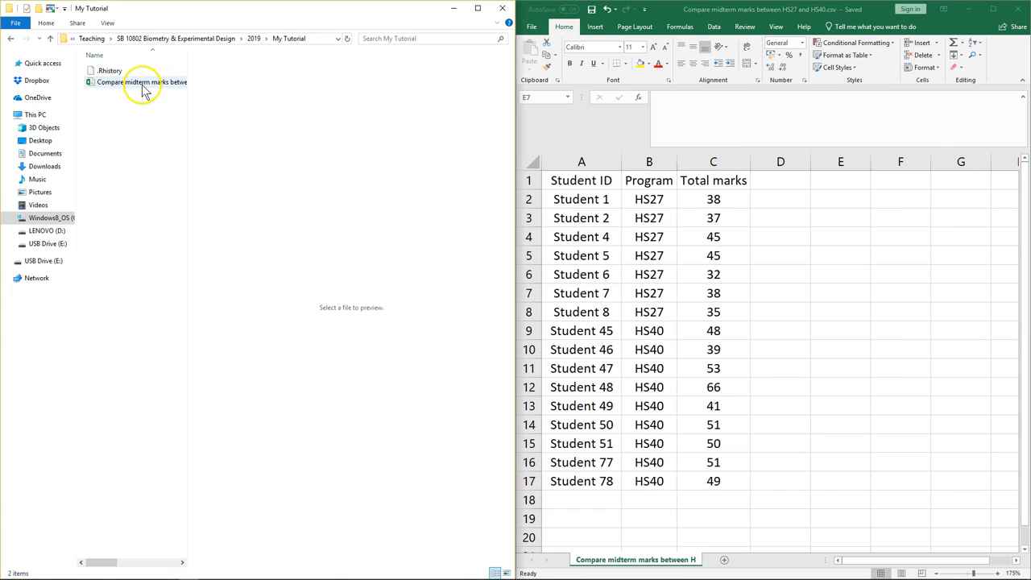
click(165, 83)
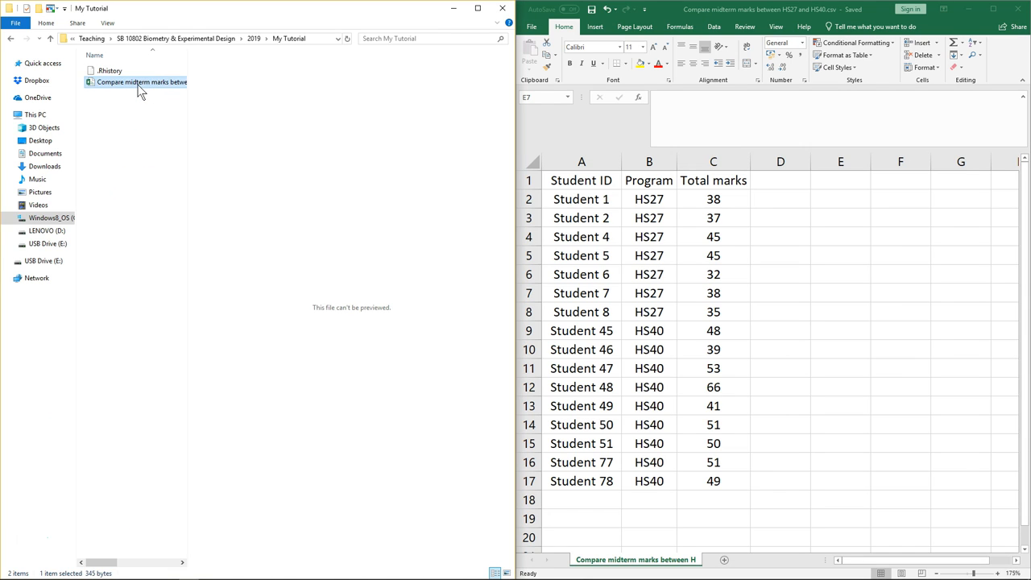
mouse_move(167, 97)
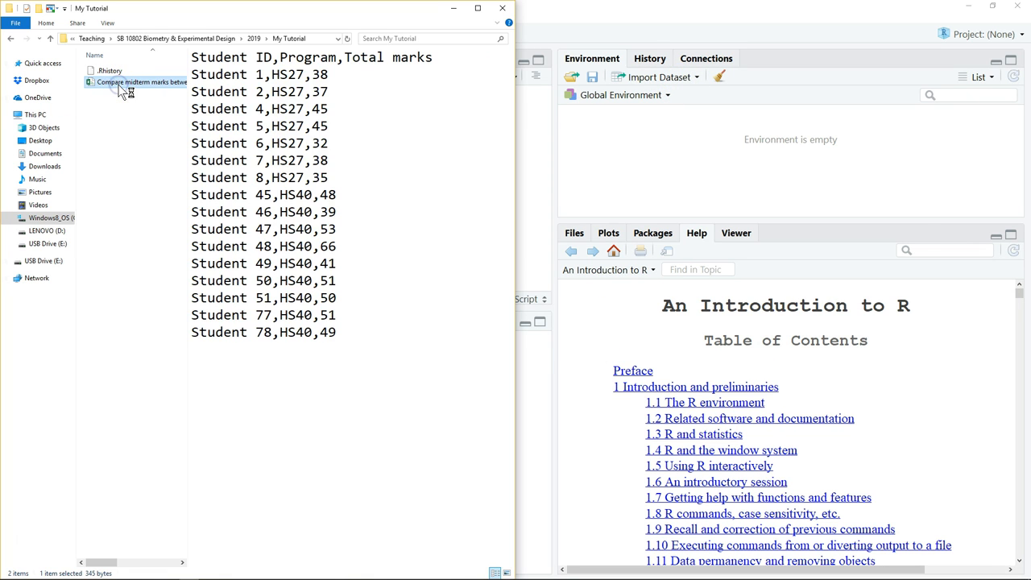
double_click(129, 81)
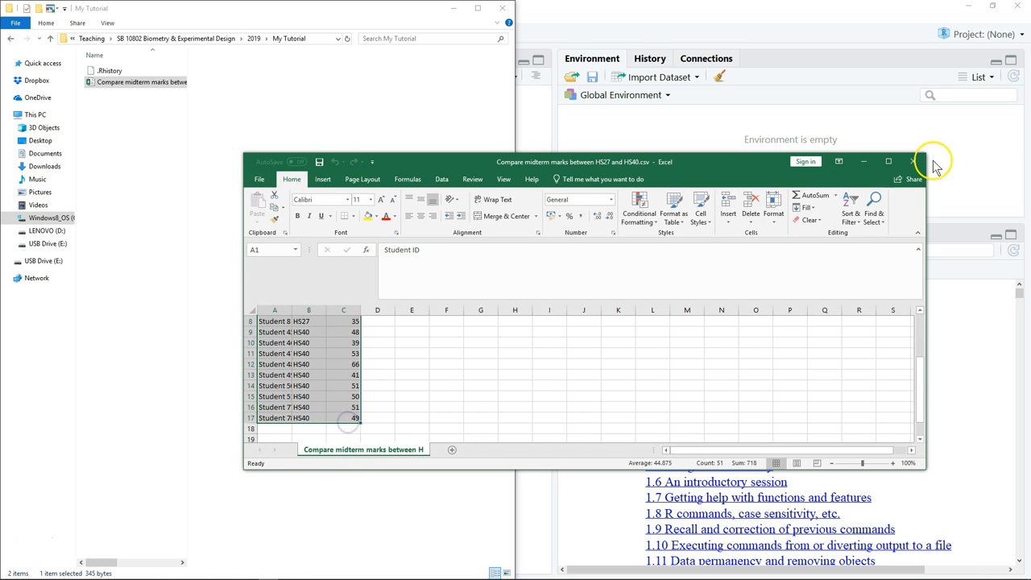
click(912, 161)
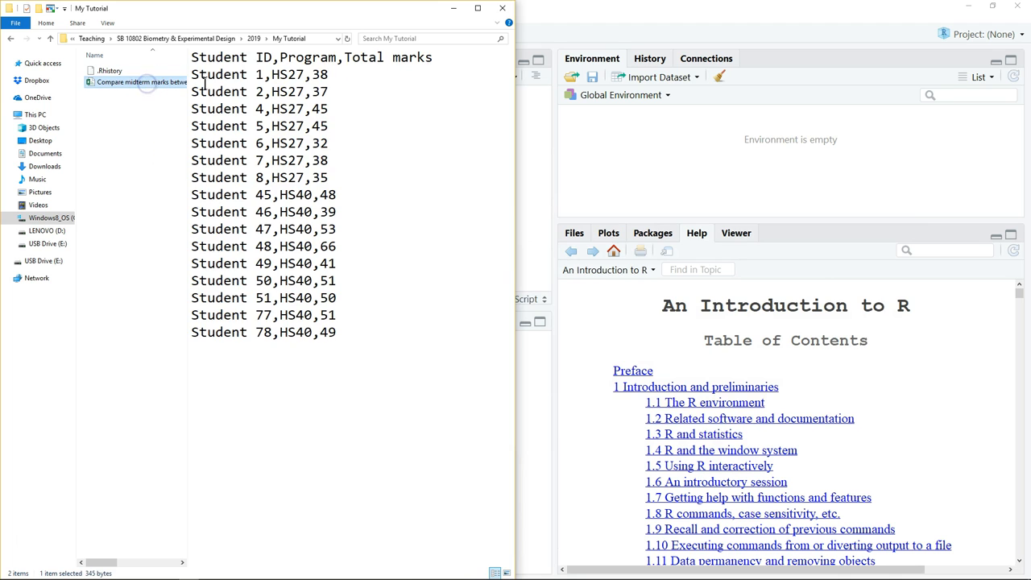
mouse_move(141, 97)
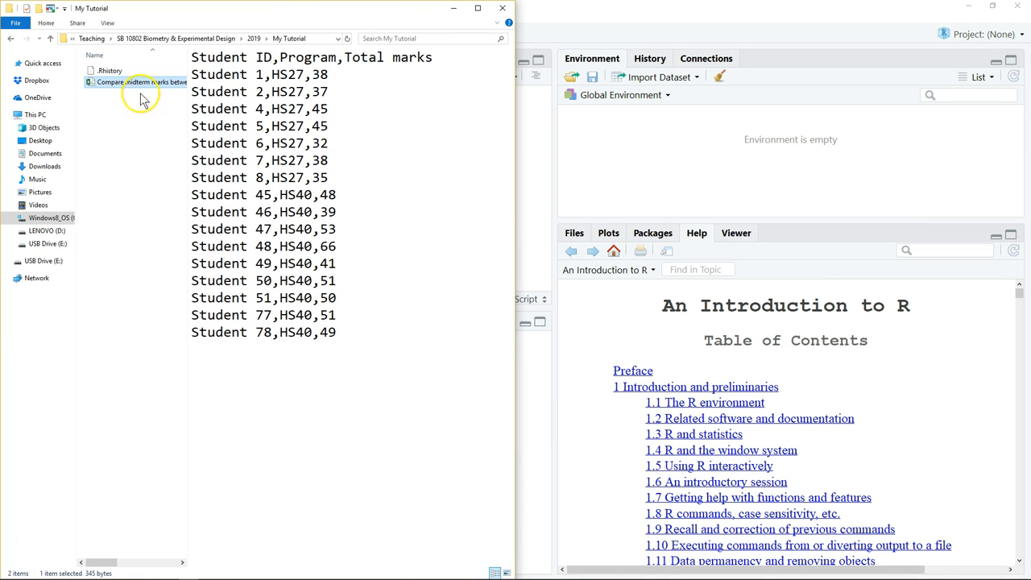
mouse_move(159, 15)
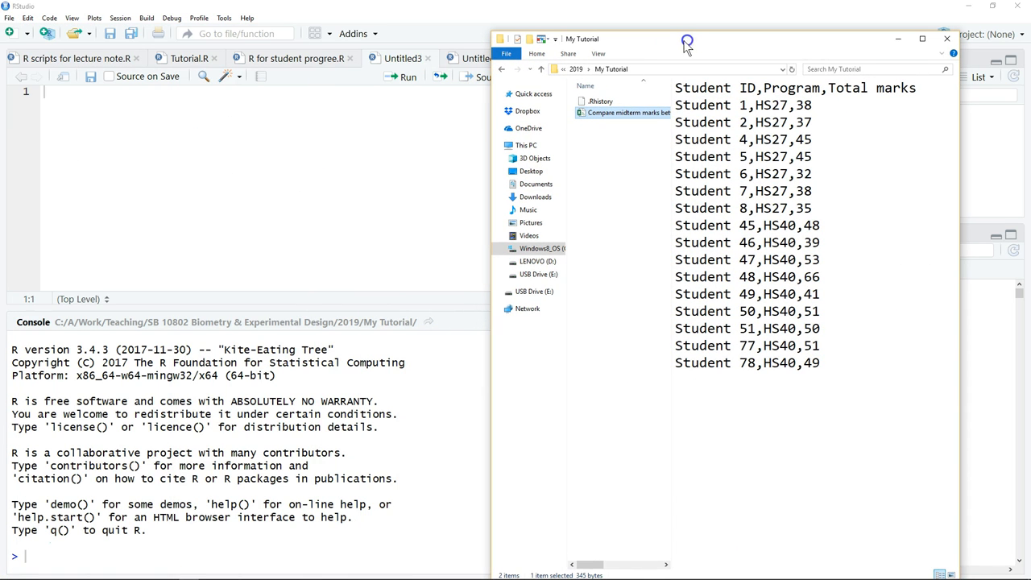
mouse_move(463, 127)
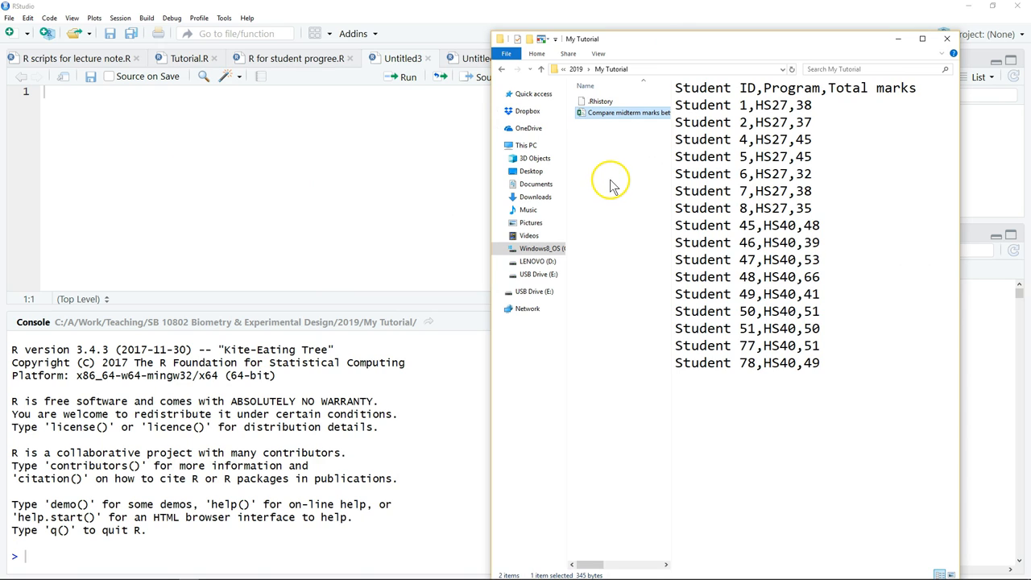
mouse_move(668, 72)
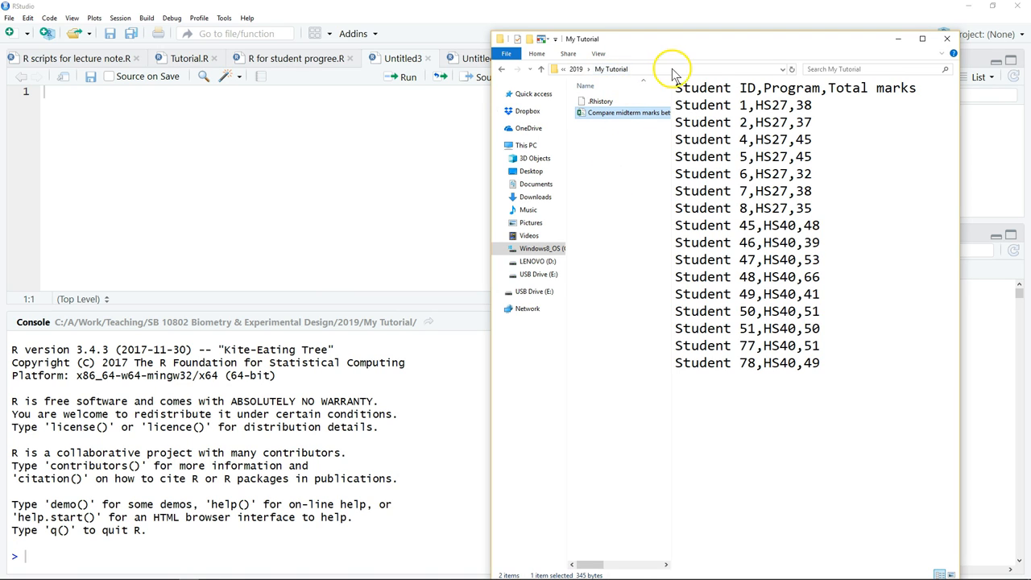
mouse_move(606, 166)
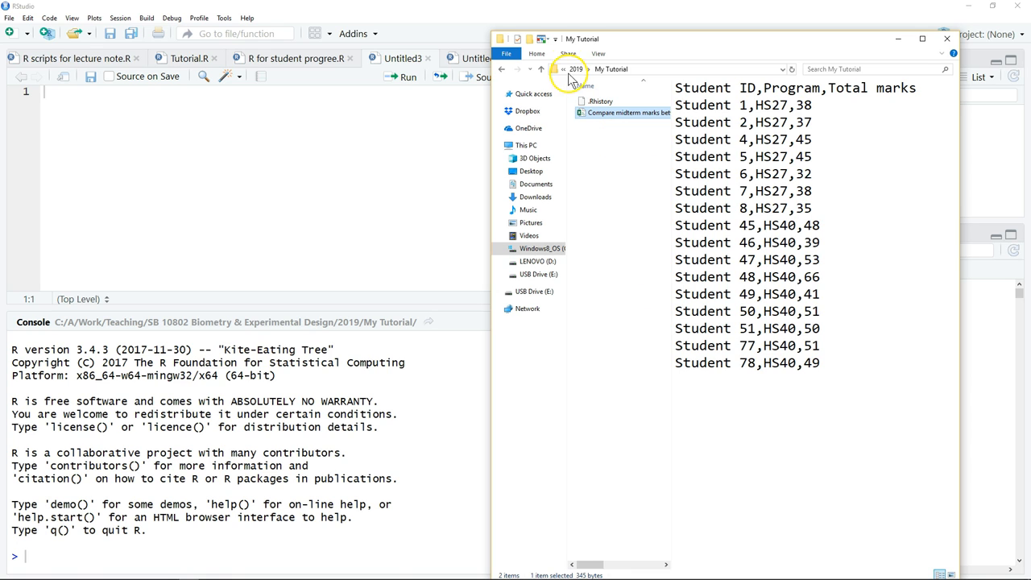
mouse_move(129, 141)
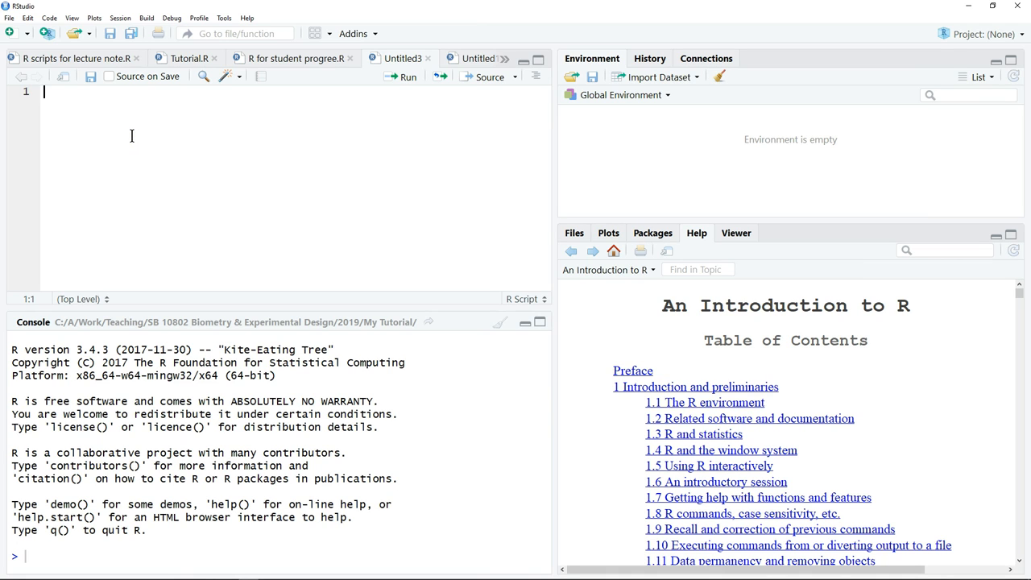
Type setwd("") on line 1 of the Untitled3 script.
text(se)
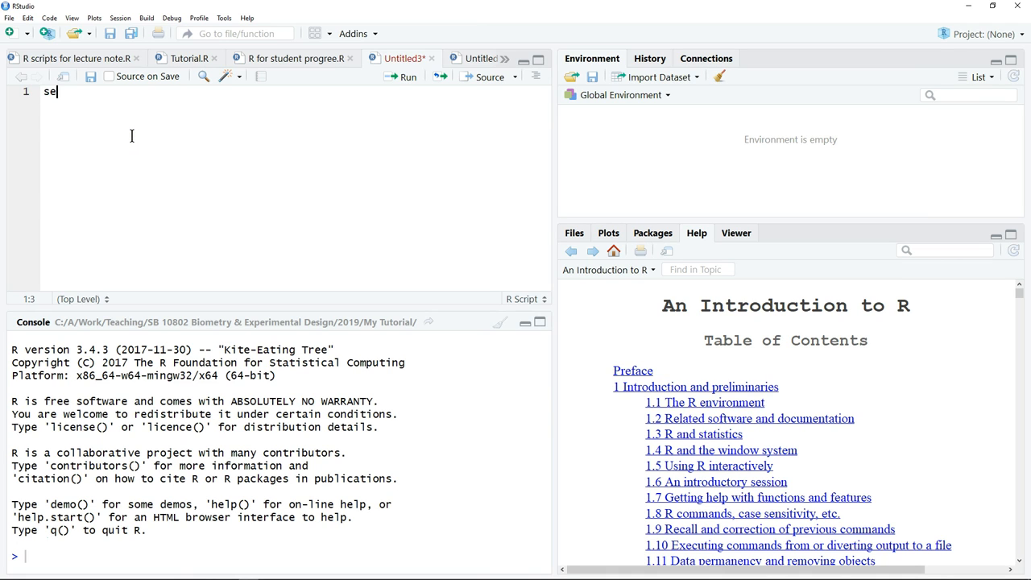
text(twd)
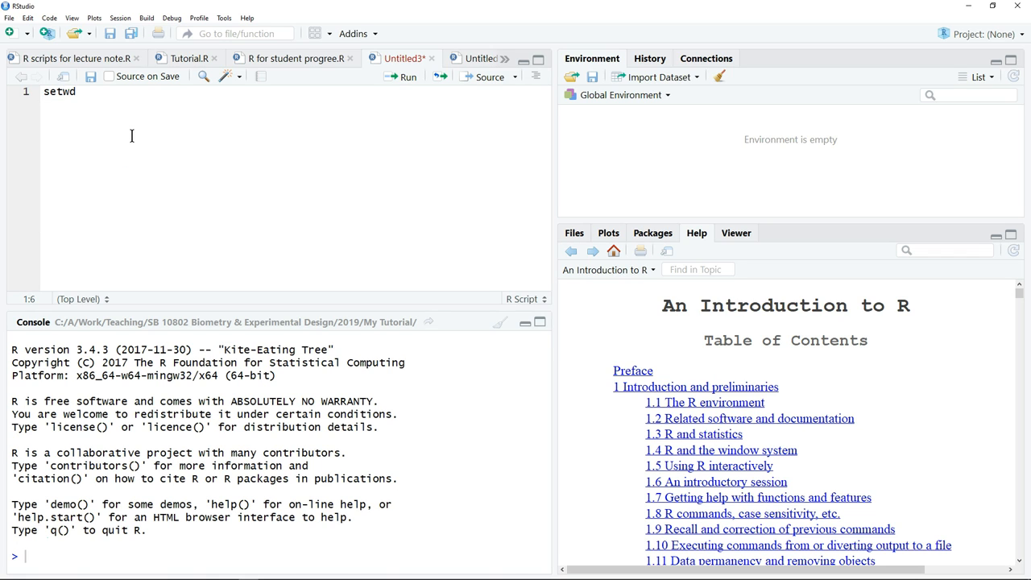
text(())
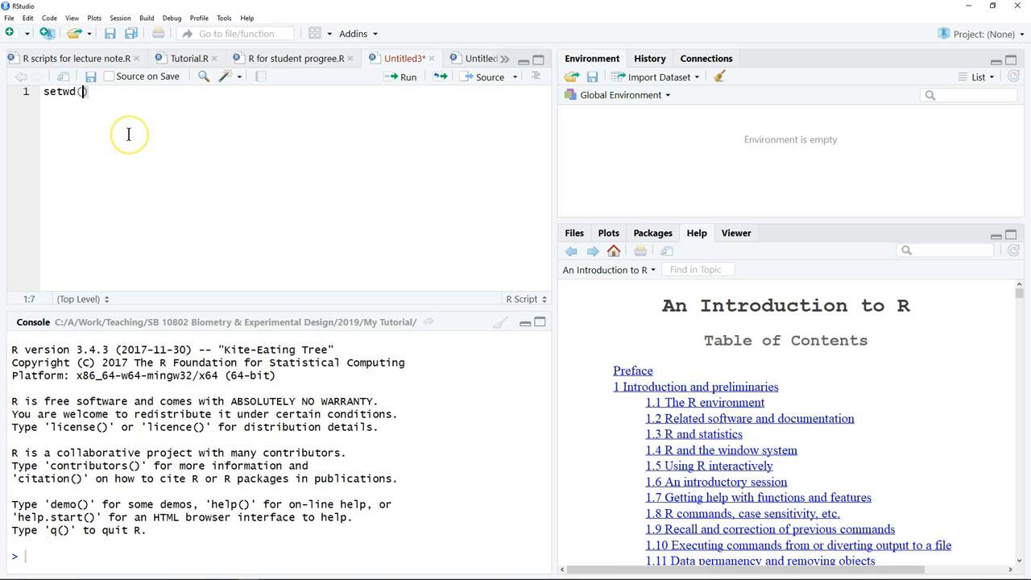
text("")
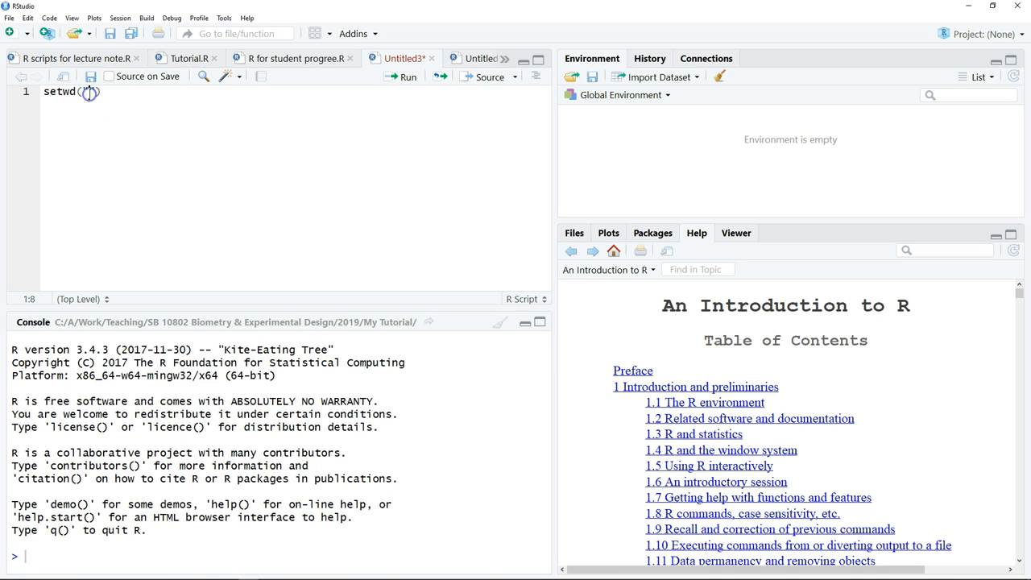
text("")
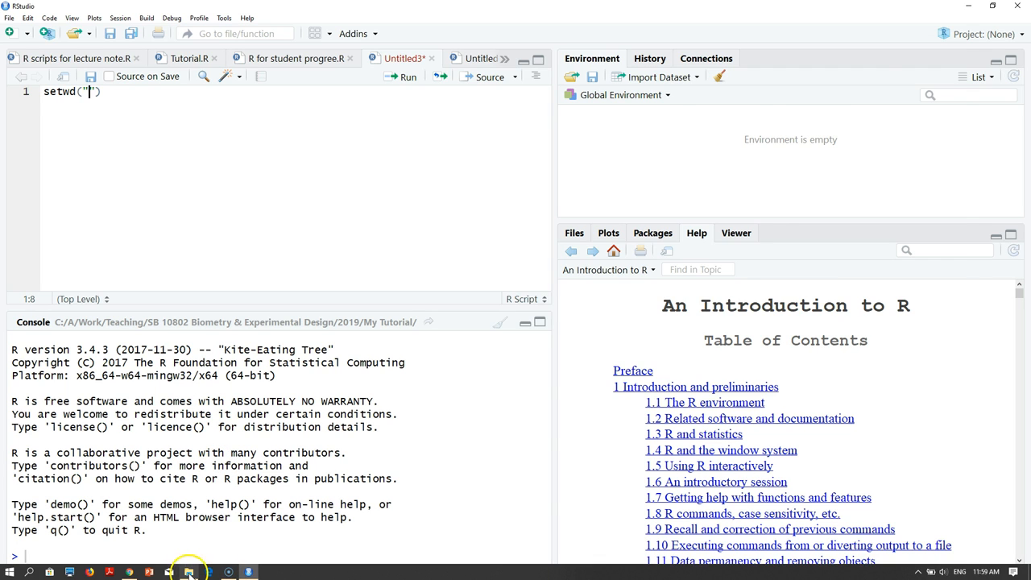
Switch to File Explorer and reveal the My Tutorial folder path in the address bar.
click(186, 568)
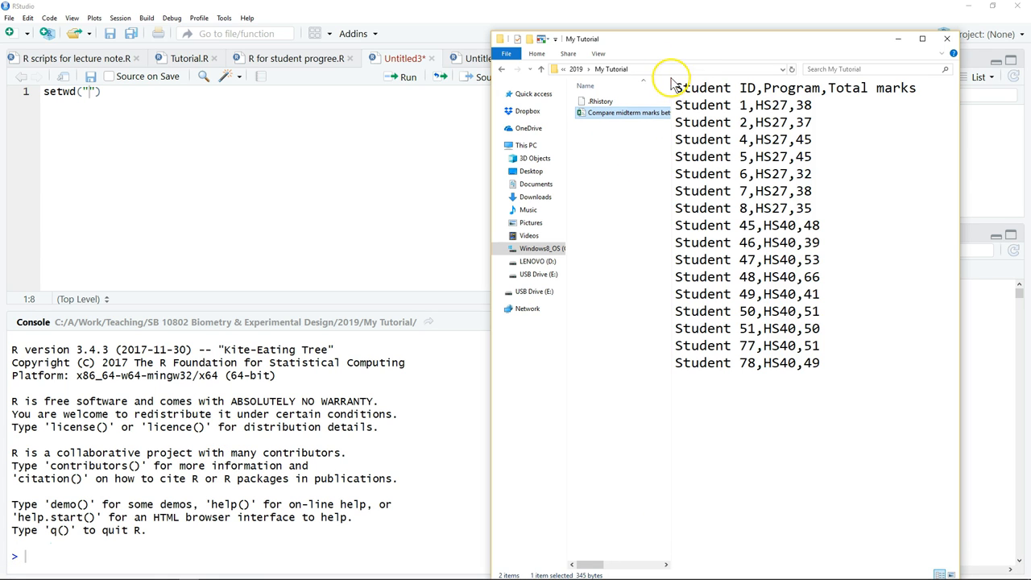
mouse_move(672, 71)
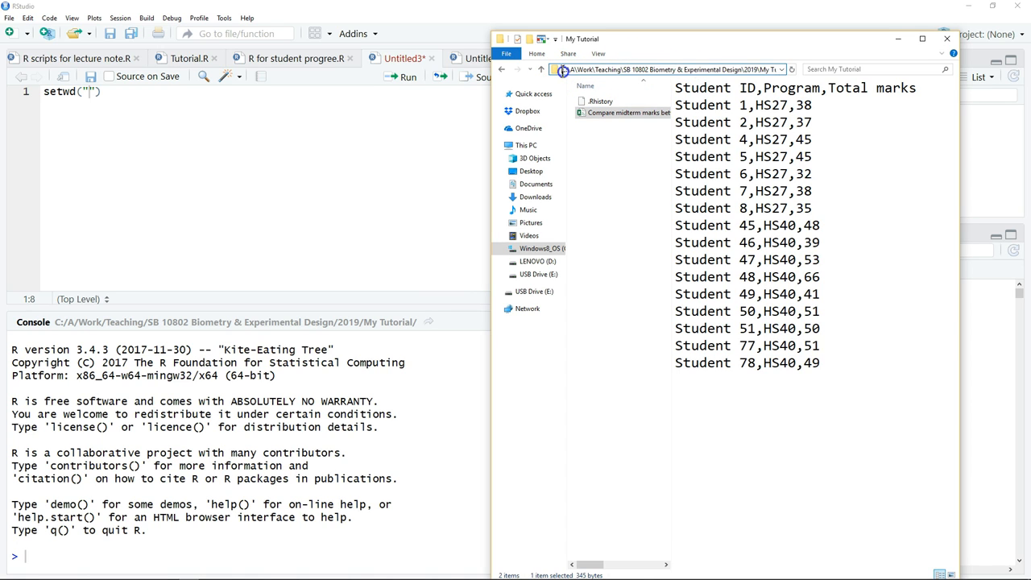
click(684, 68)
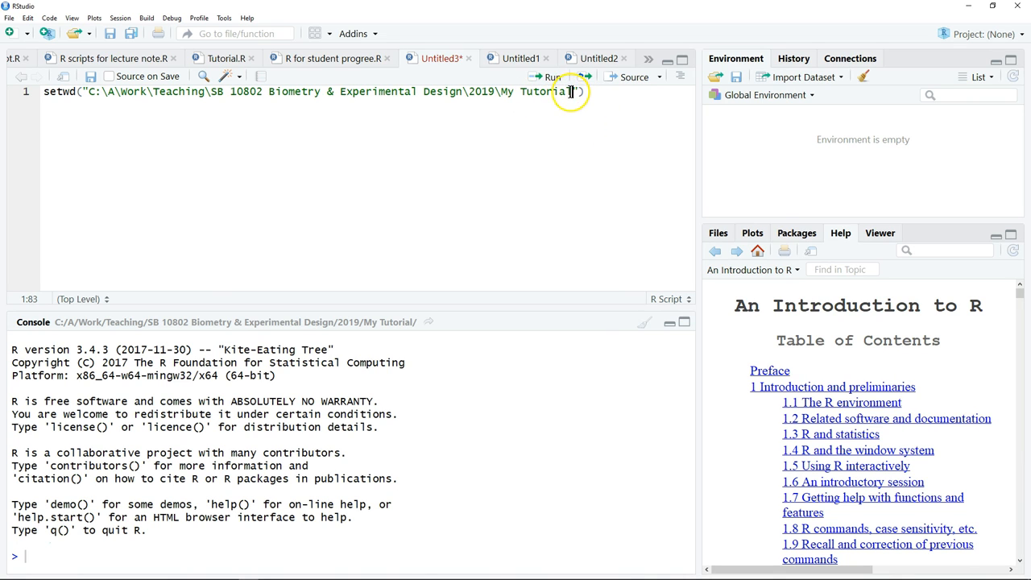
mouse_move(569, 121)
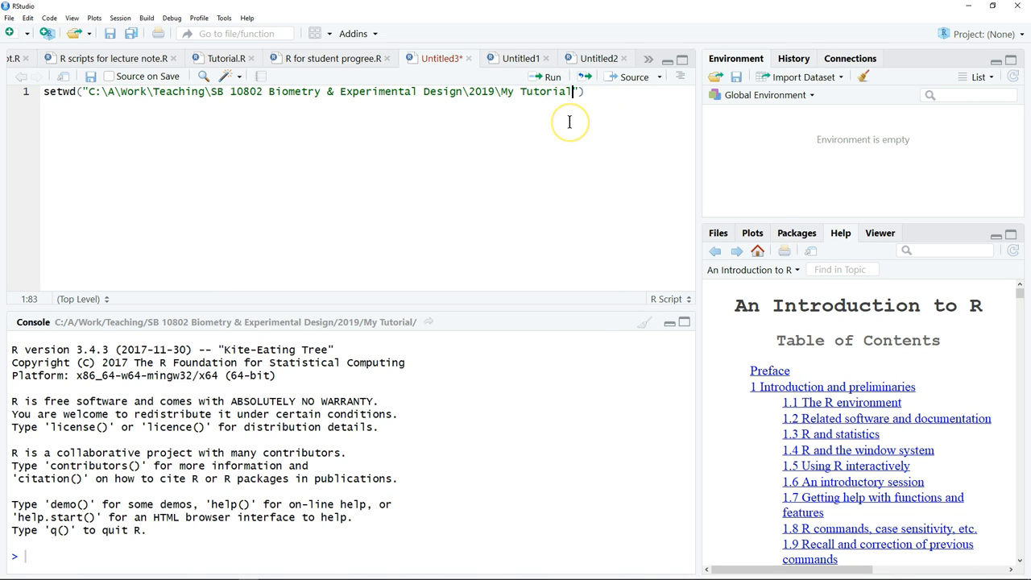
Double the backslashes in the setwd path to My Tutorial and run the line.
text(\\)
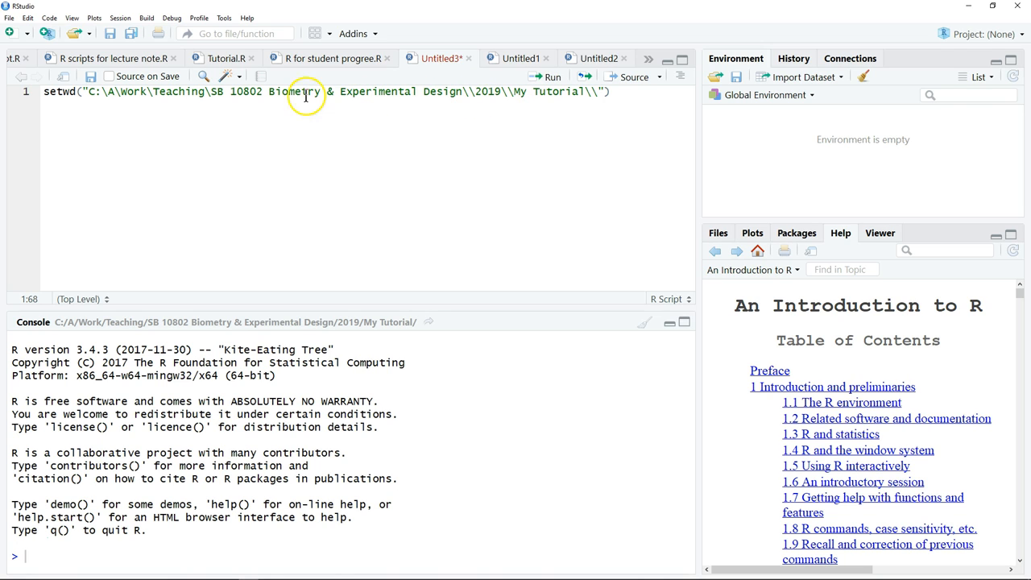
click(211, 91)
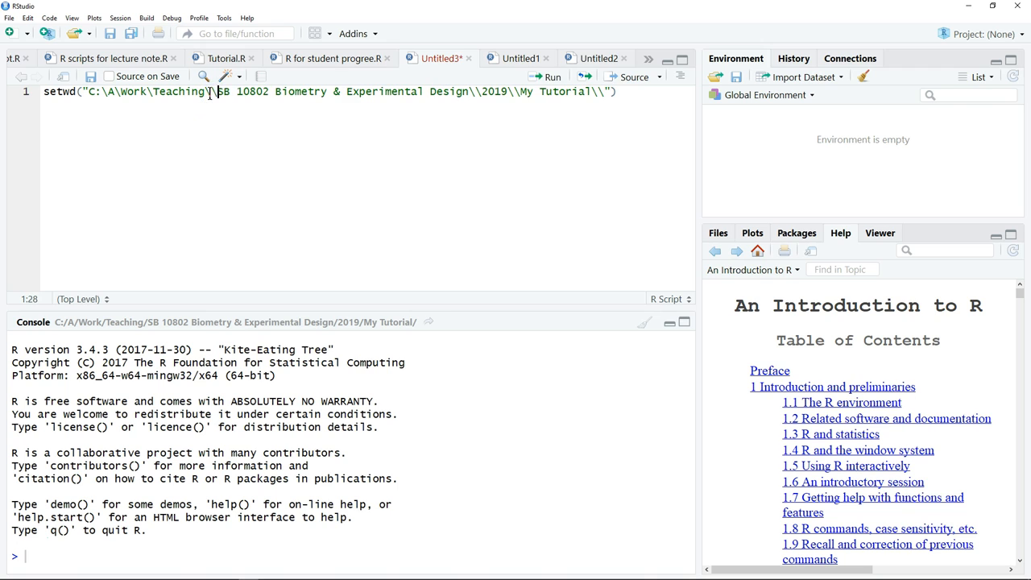
click(161, 91)
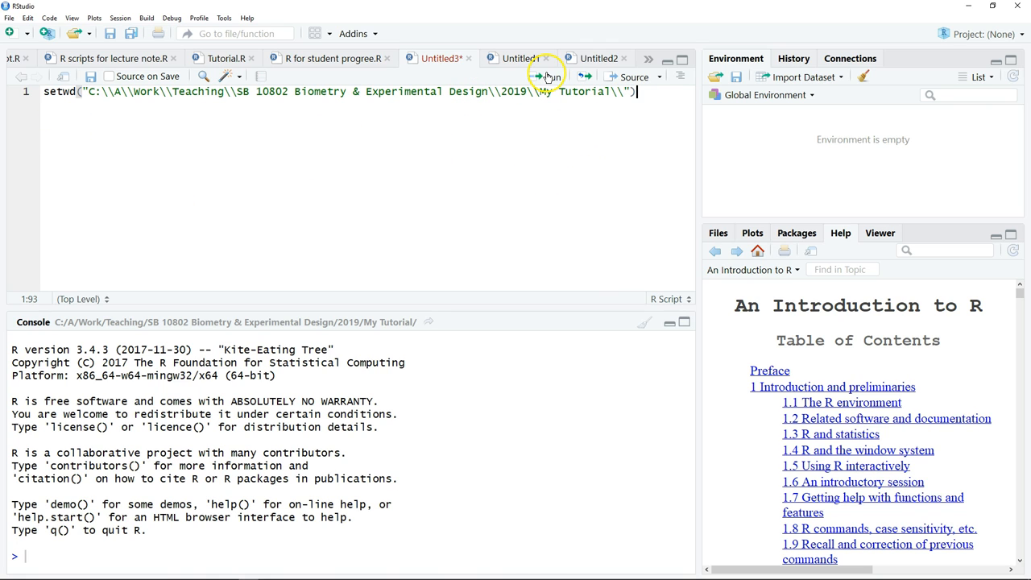
click(545, 77)
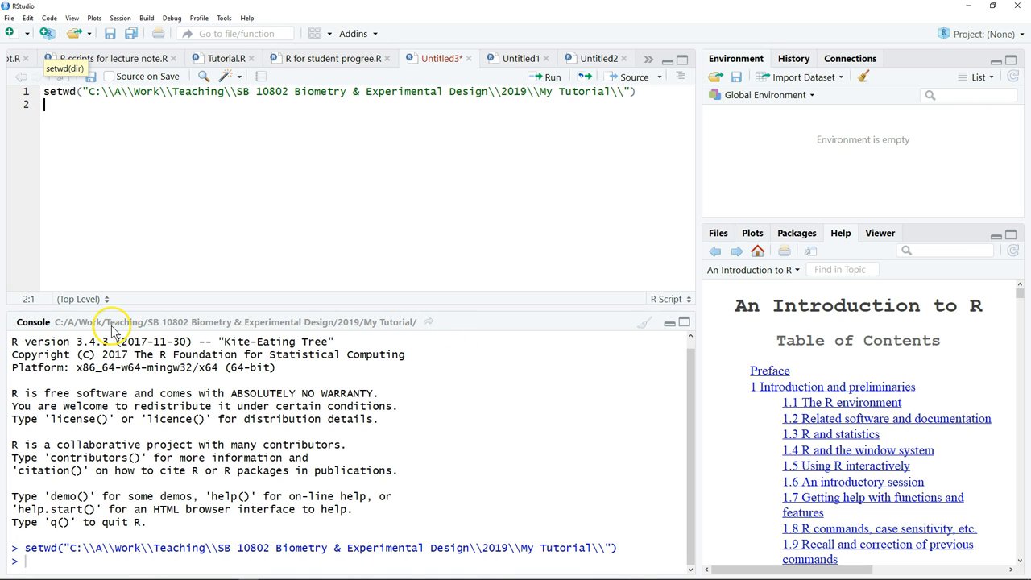
mouse_move(167, 322)
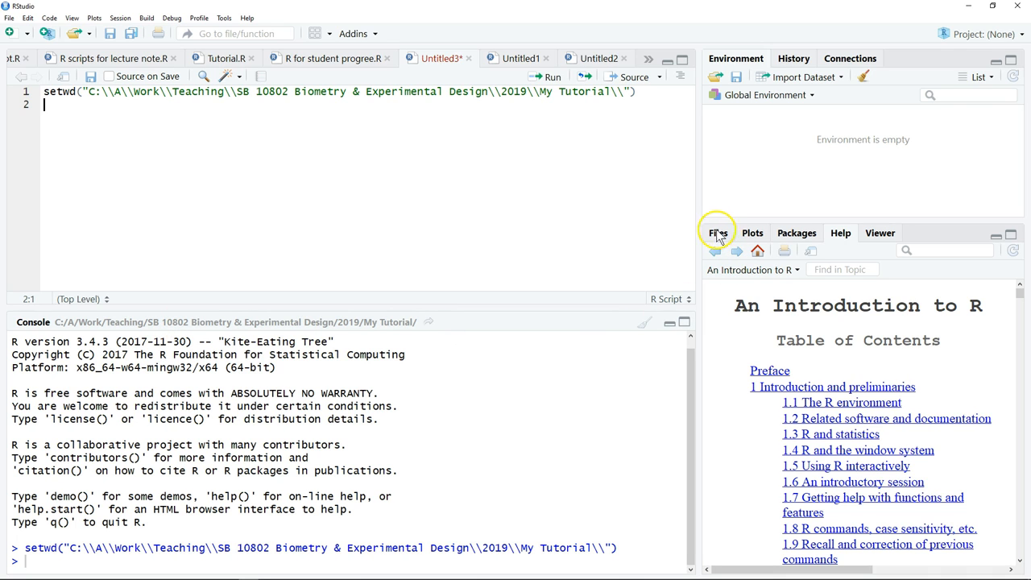
Show the working folder in the Files pane and view the marks CSV as text.
click(718, 233)
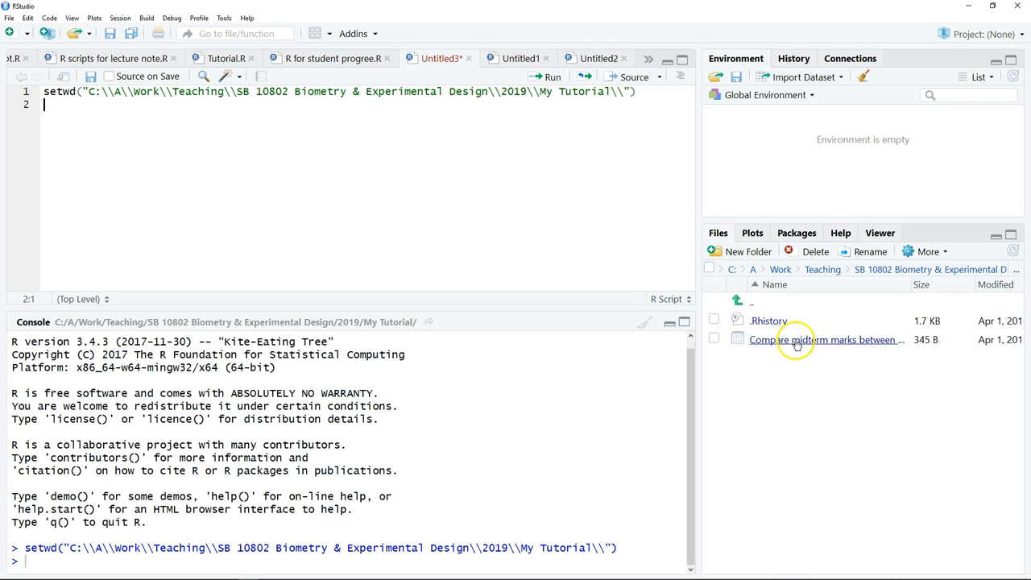
mouse_move(851, 335)
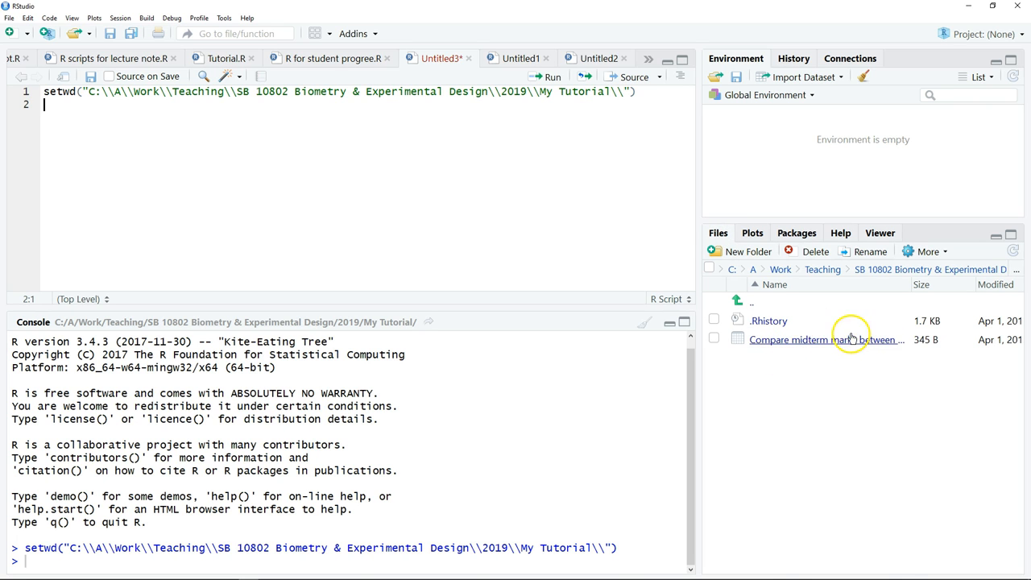
mouse_move(849, 339)
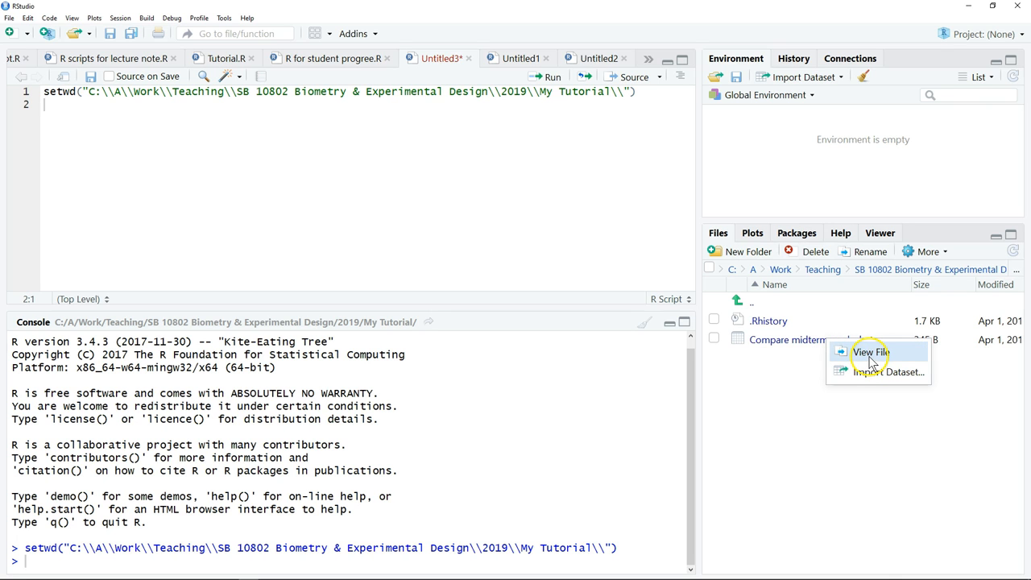
click(869, 351)
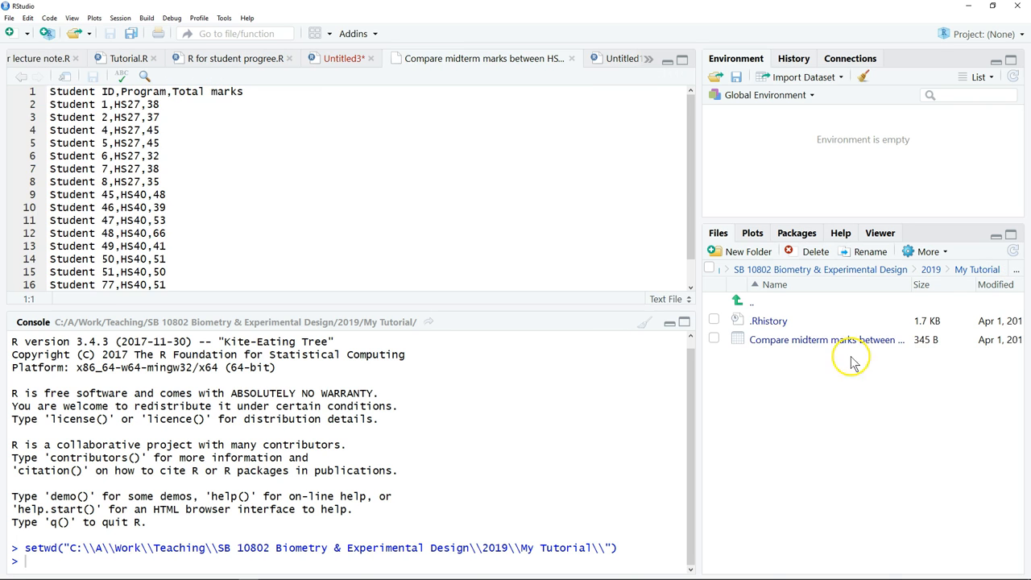
mouse_move(234, 147)
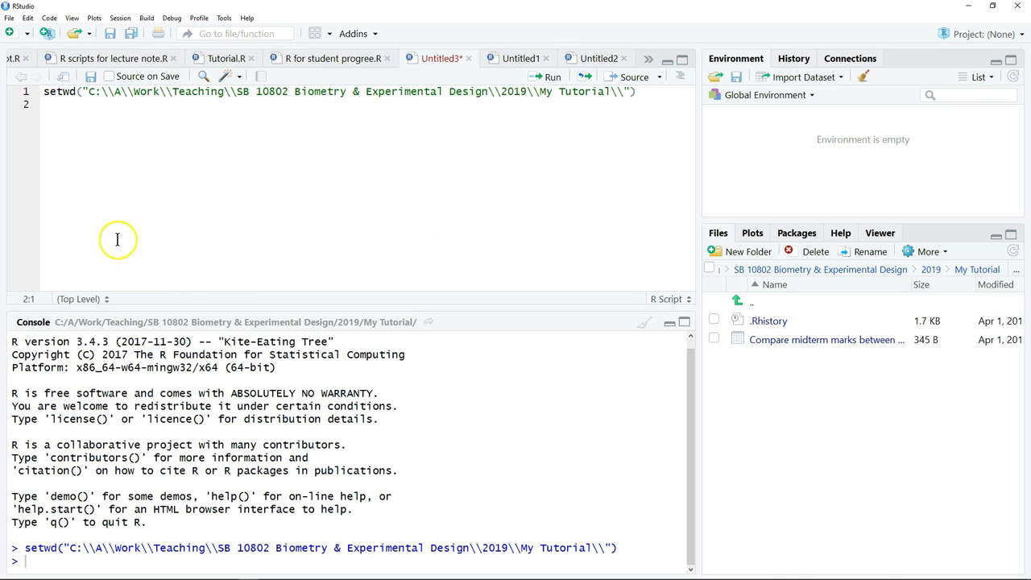
mouse_move(245, 136)
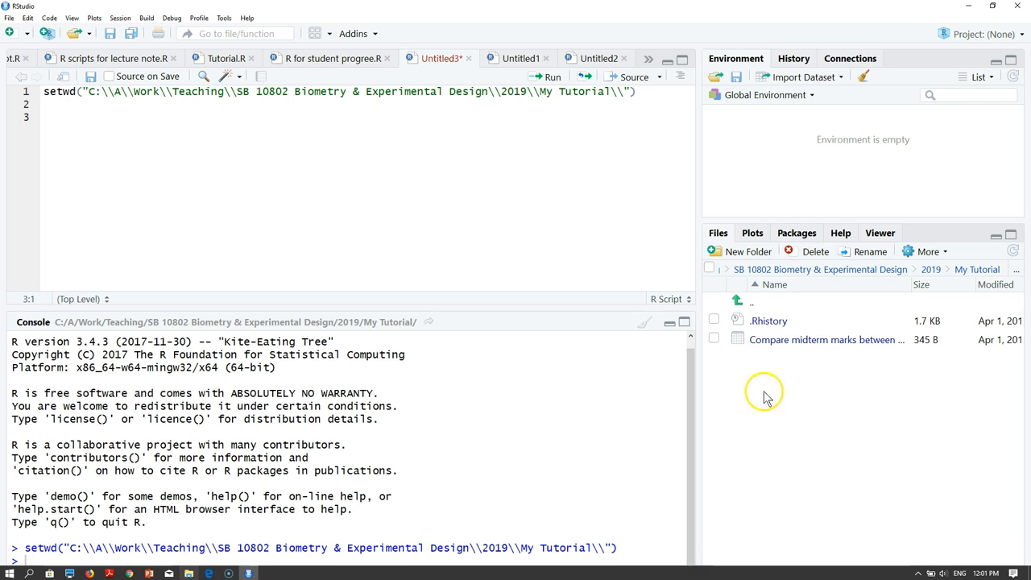
mouse_move(882, 340)
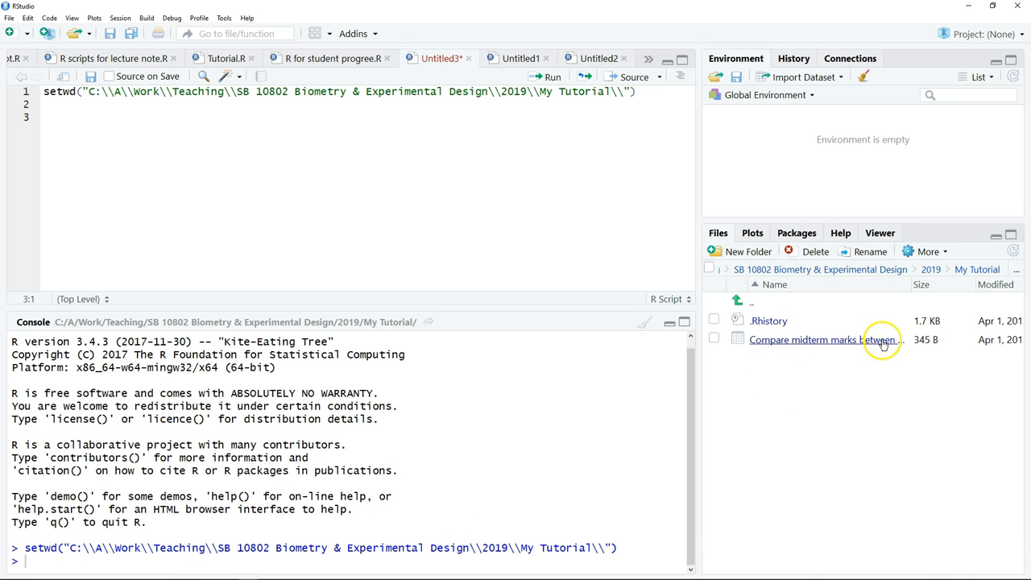
mouse_move(190, 185)
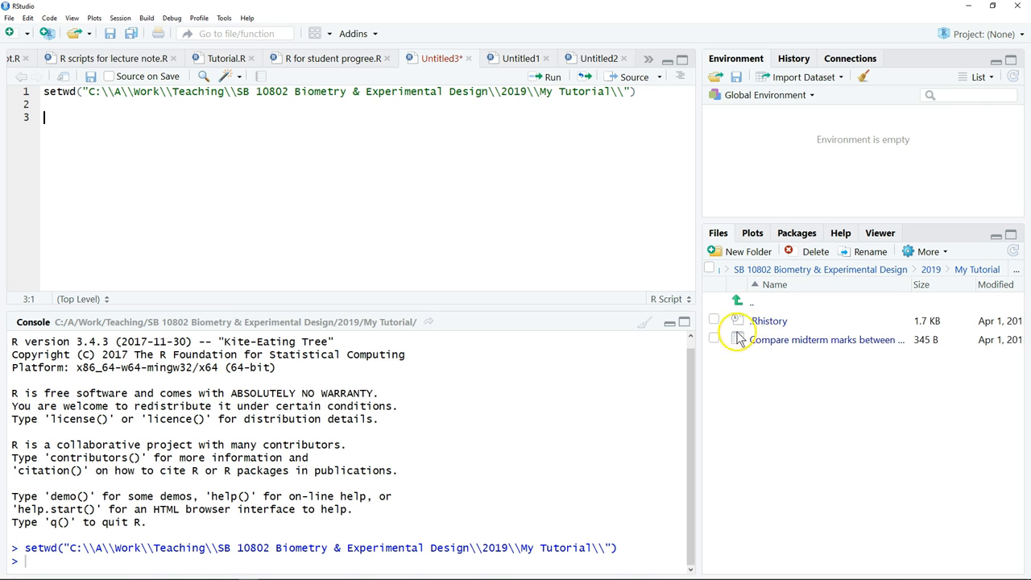
mouse_move(831, 148)
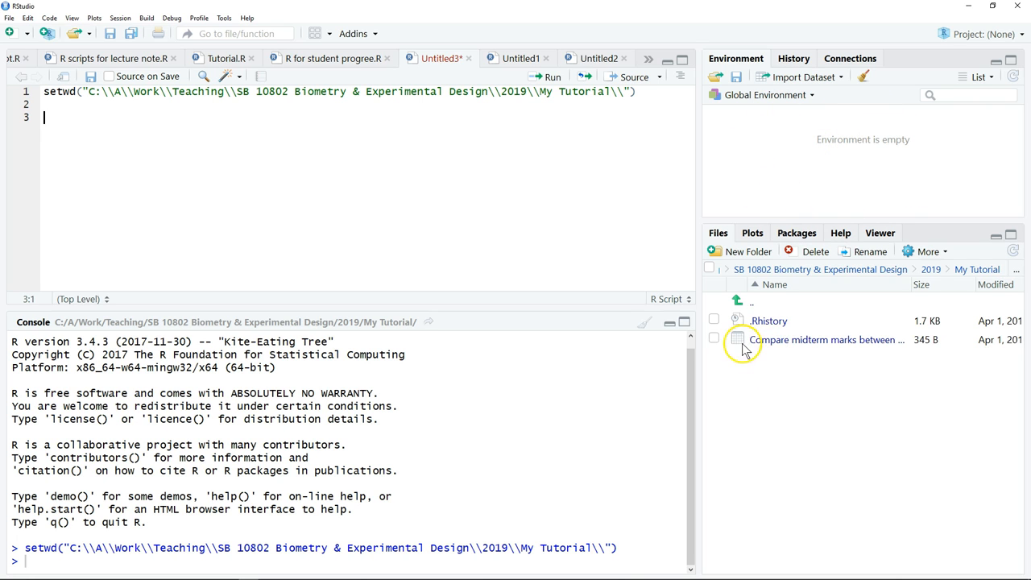
mouse_move(526, 189)
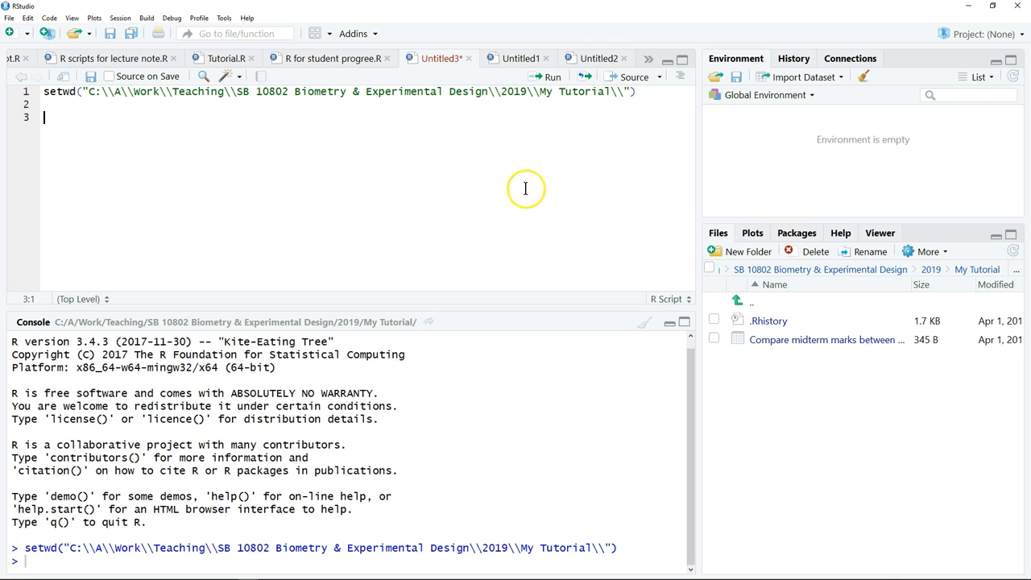
mouse_move(516, 139)
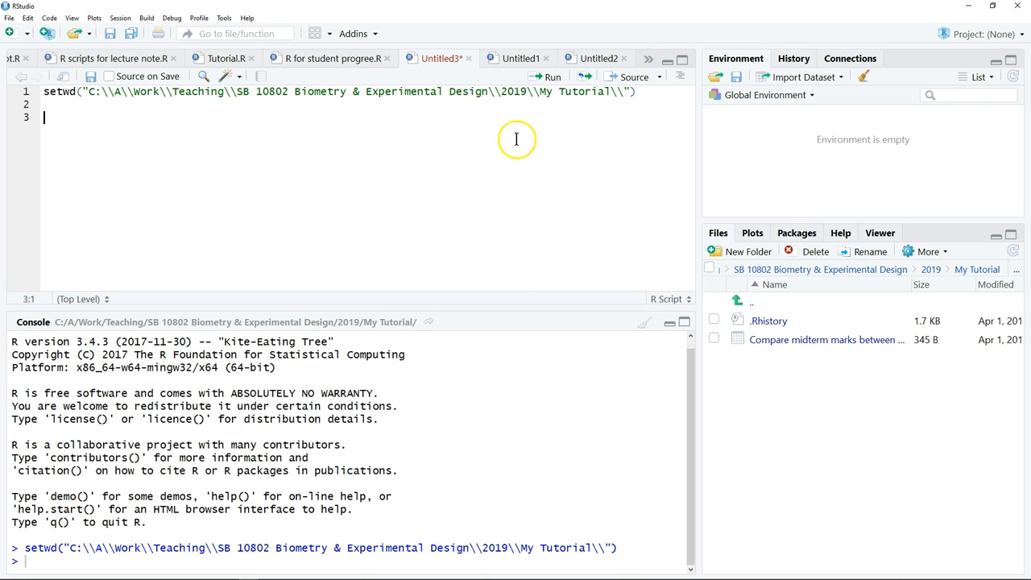
mouse_move(467, 175)
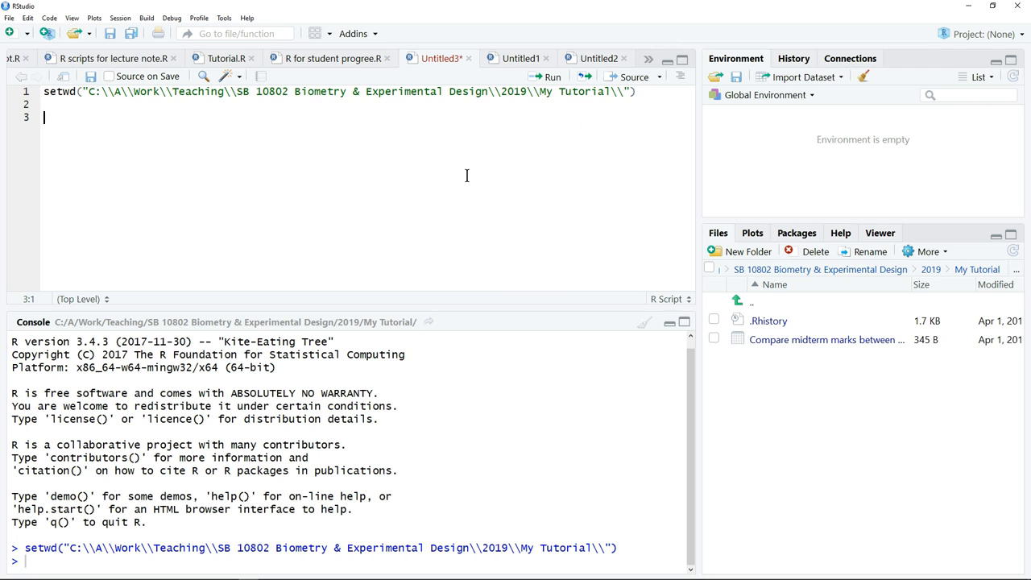
Type marks_HS27_HS40 <- read.csv("") on line 3.
text(marks_)
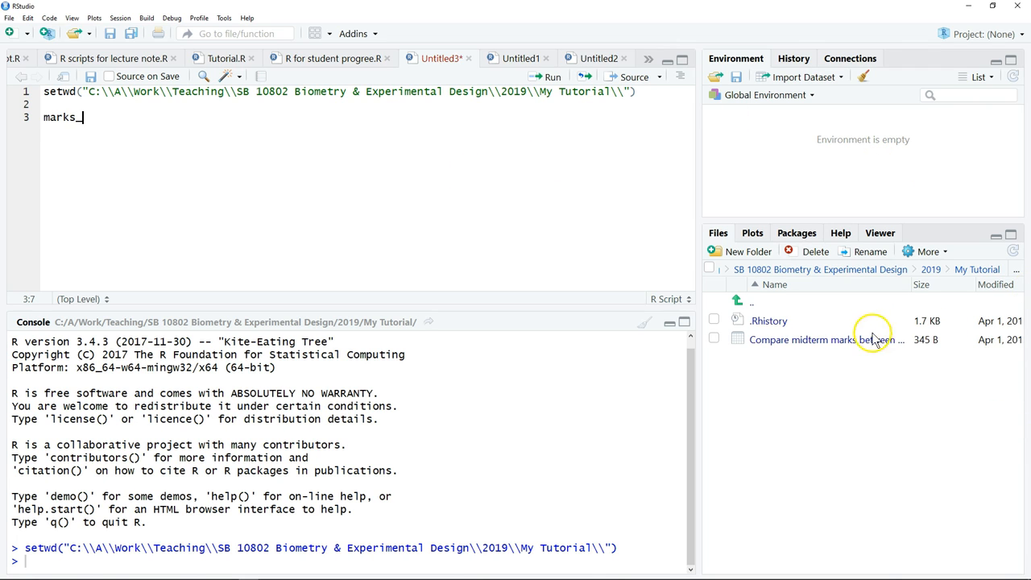
text(HS27_)
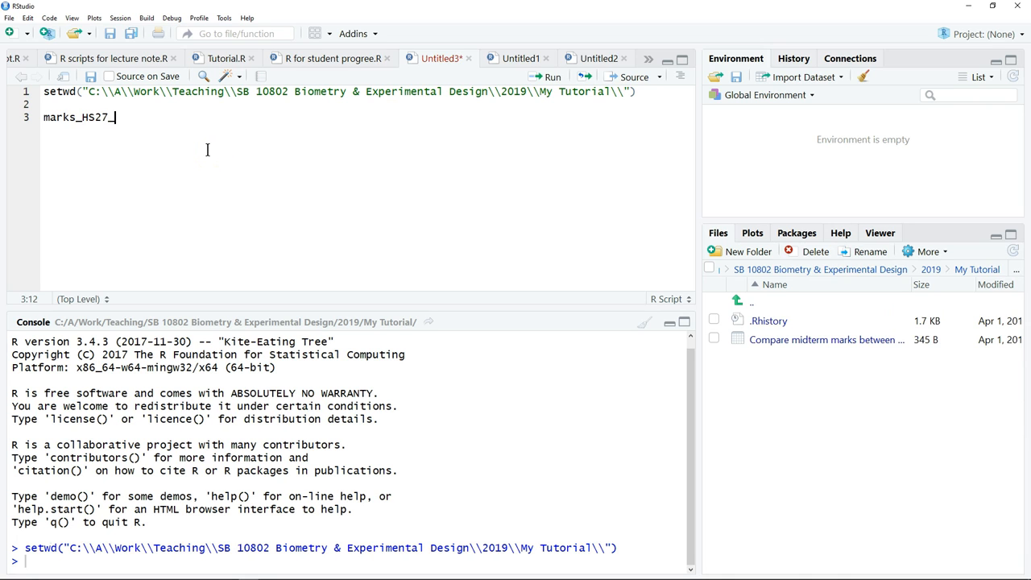
text(HS)
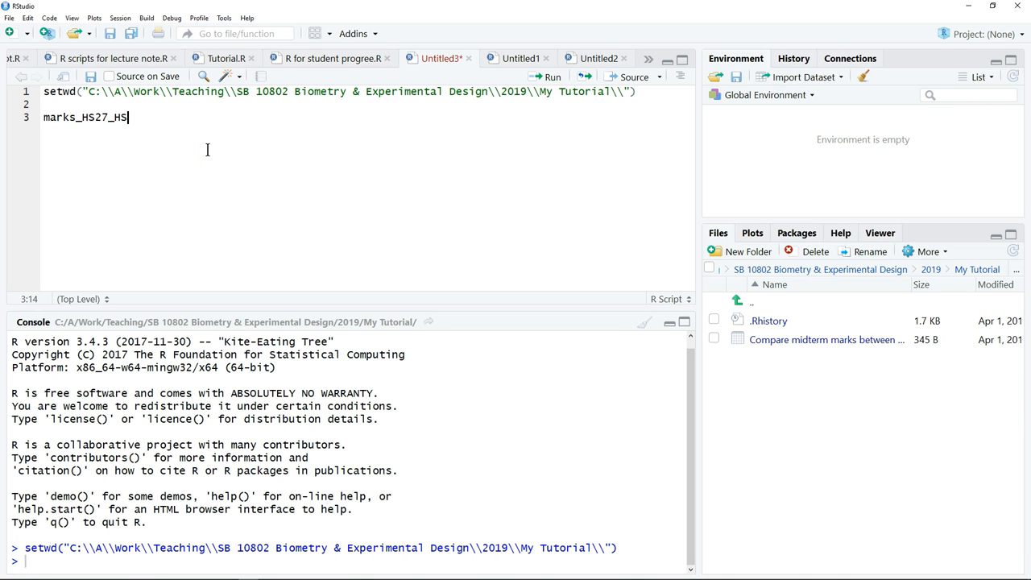
text(40)
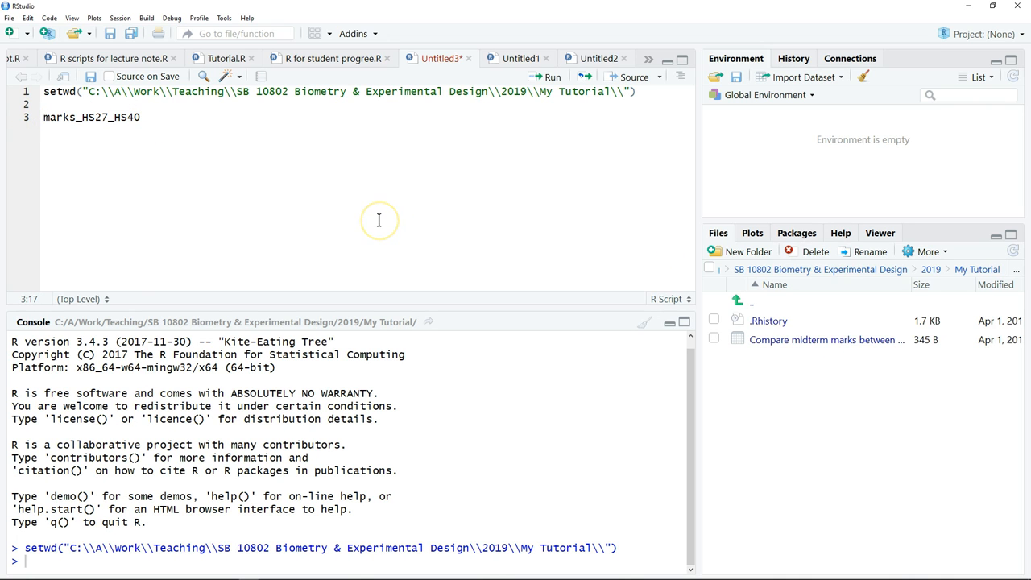
text(<-)
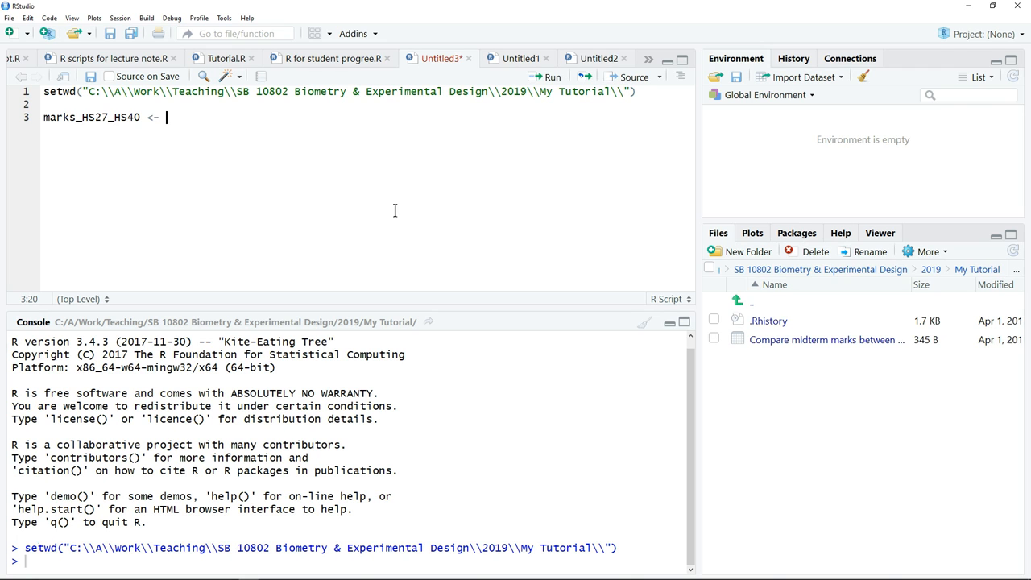
mouse_move(840, 334)
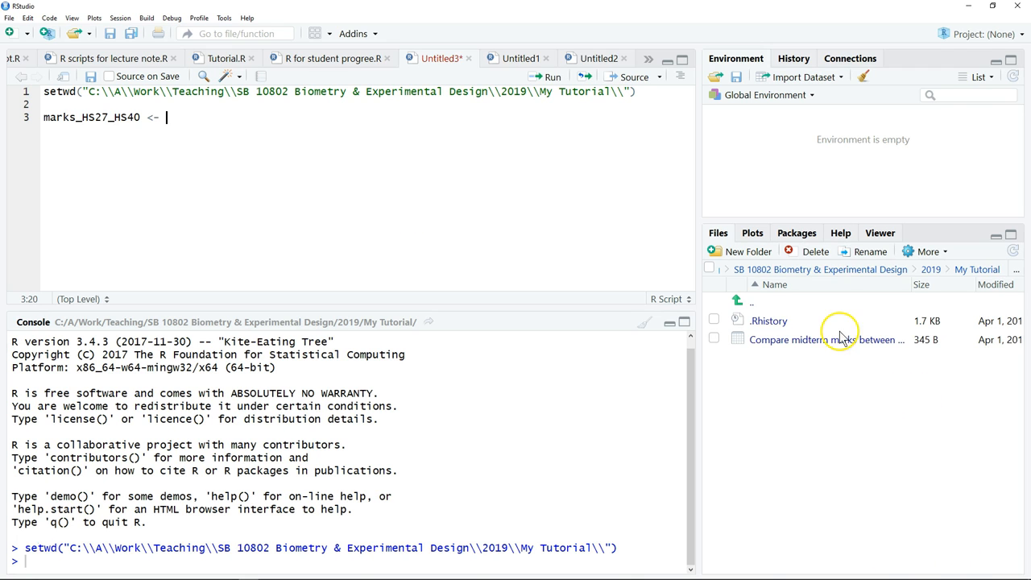
mouse_move(830, 339)
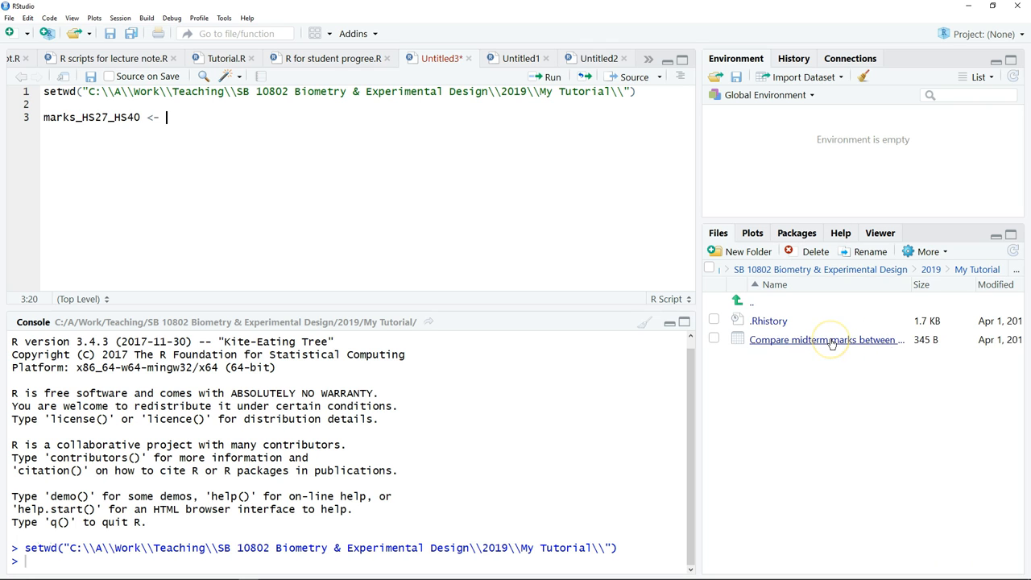
text(read)
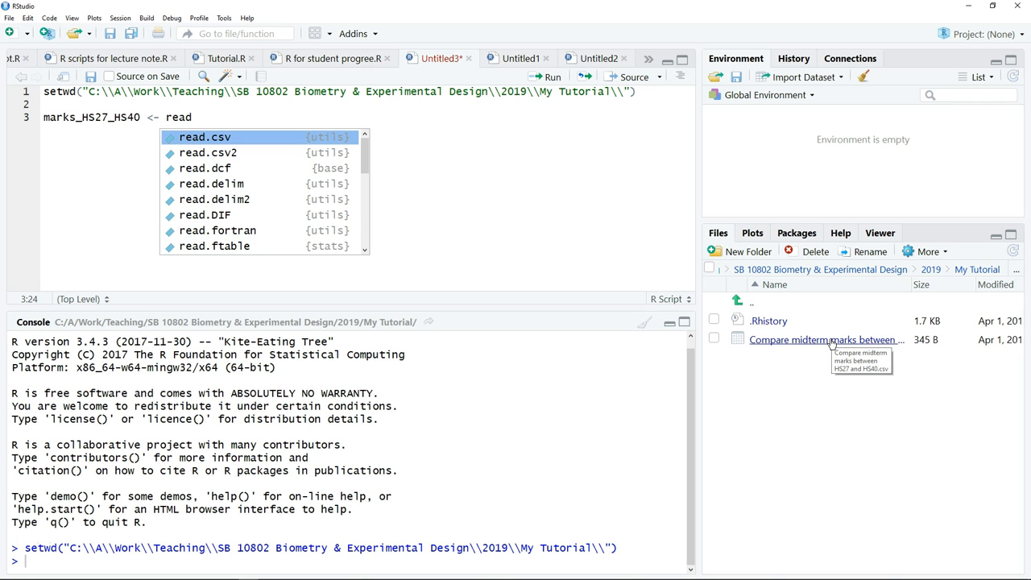
text(.csv()
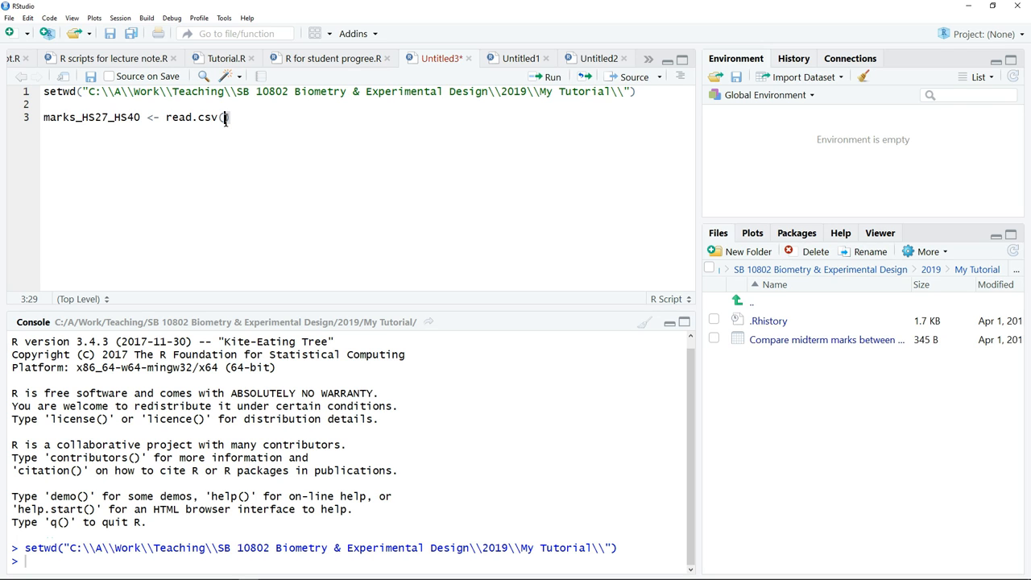
text(""))
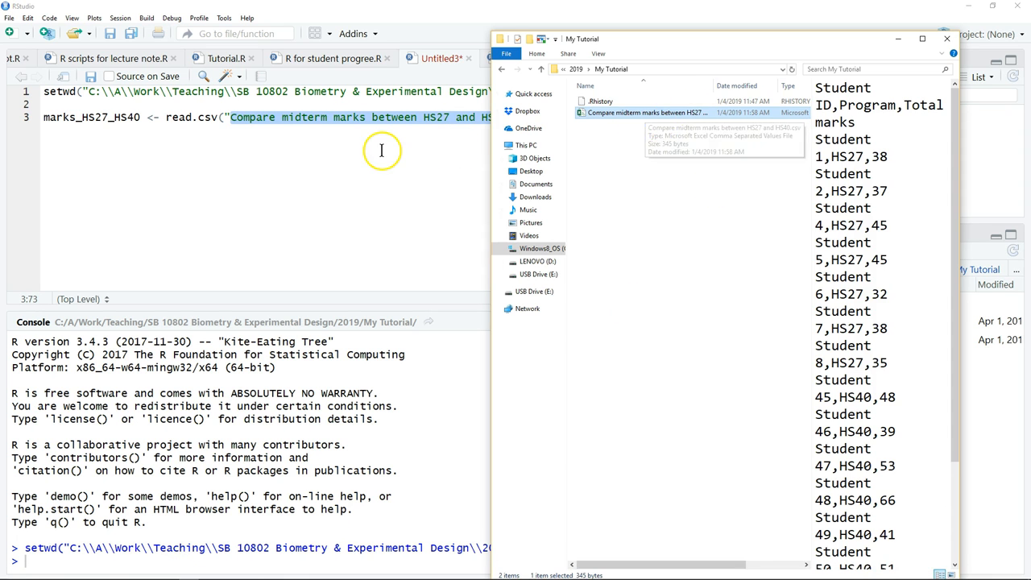
Run the read.csv line to create marks_HS27_HS40 with 16 observations of 3 variables.
click(943, 45)
text(.csv"))
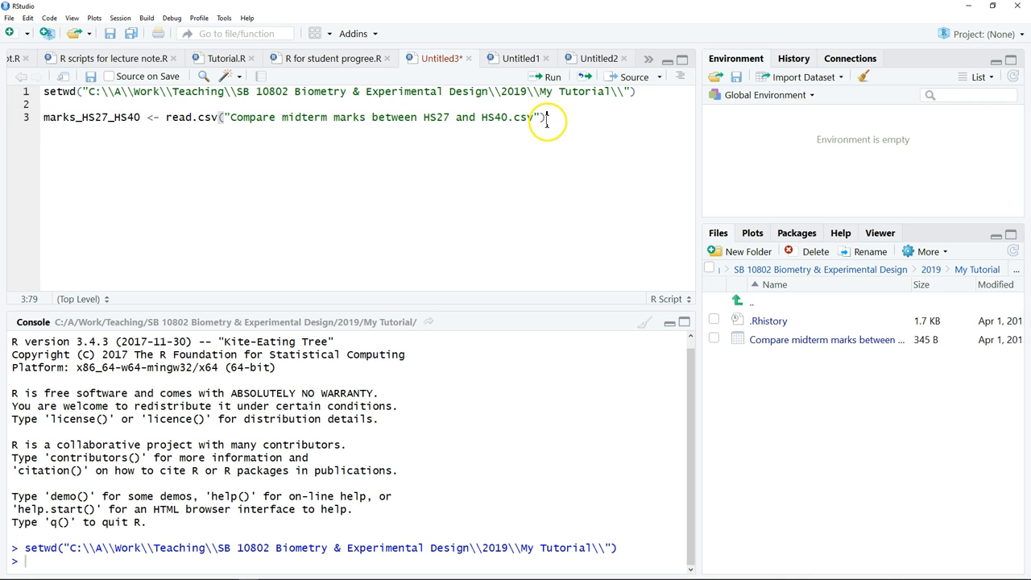
click(548, 77)
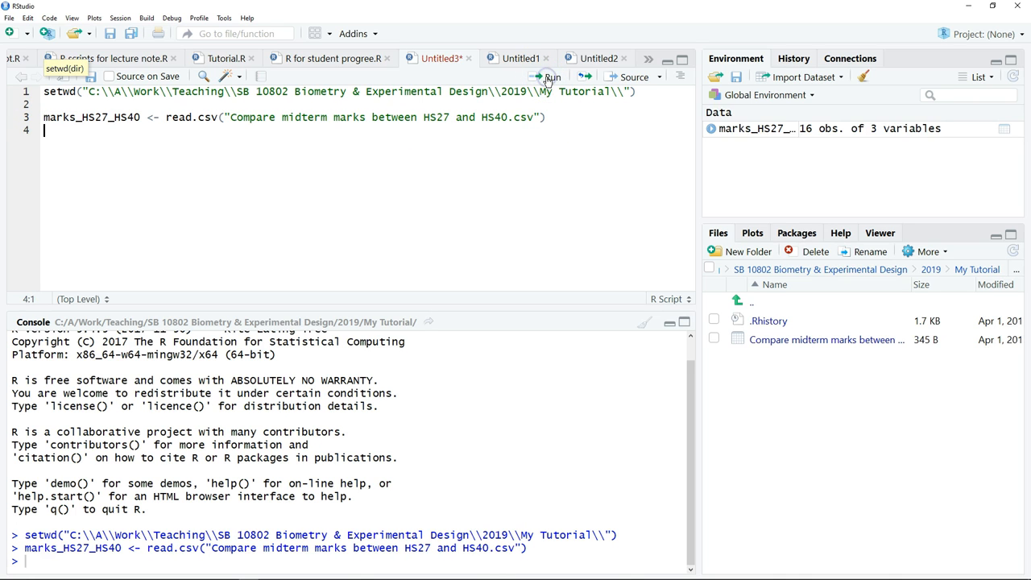
mouse_move(697, 165)
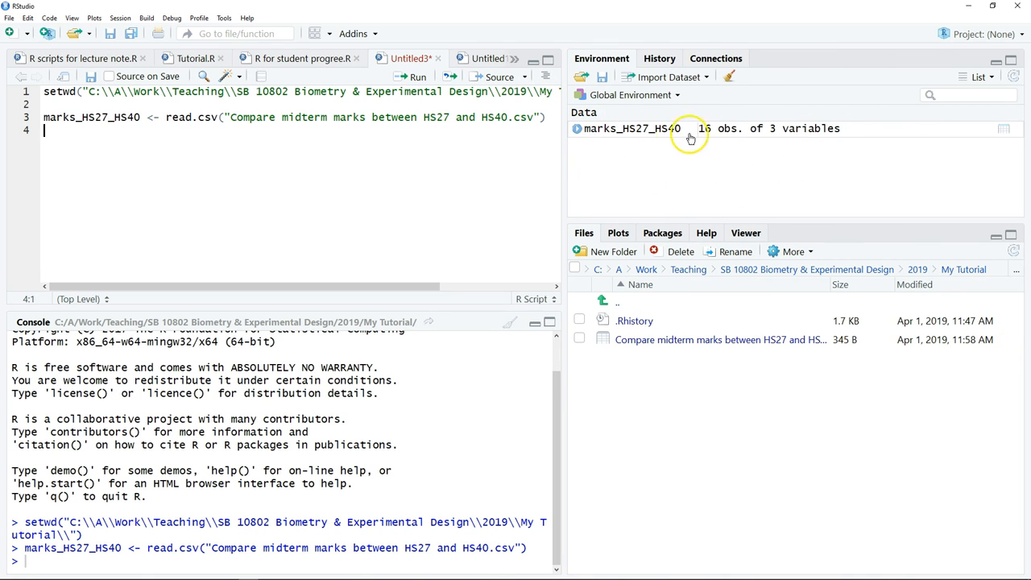
mouse_move(630, 130)
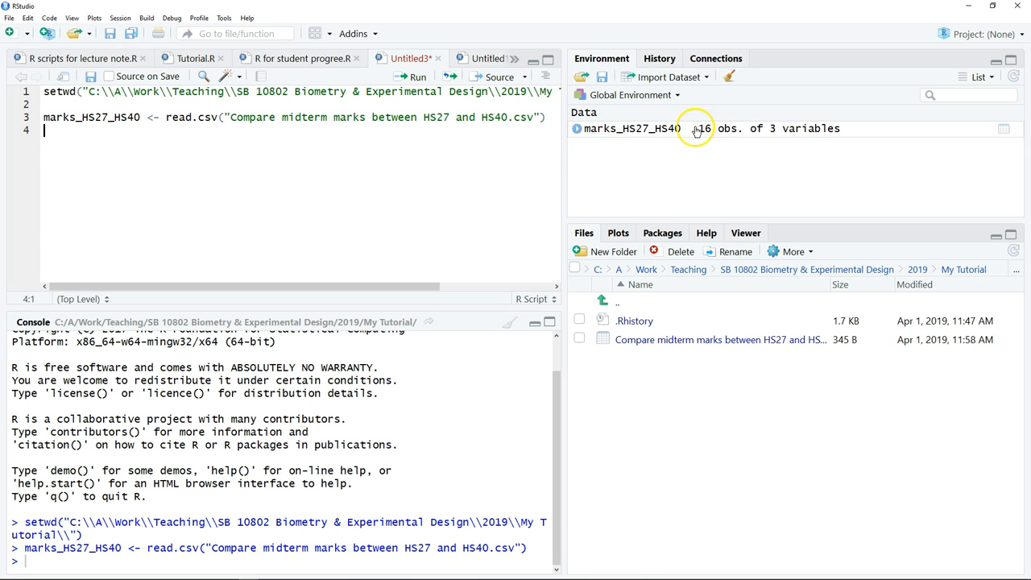
mouse_move(730, 123)
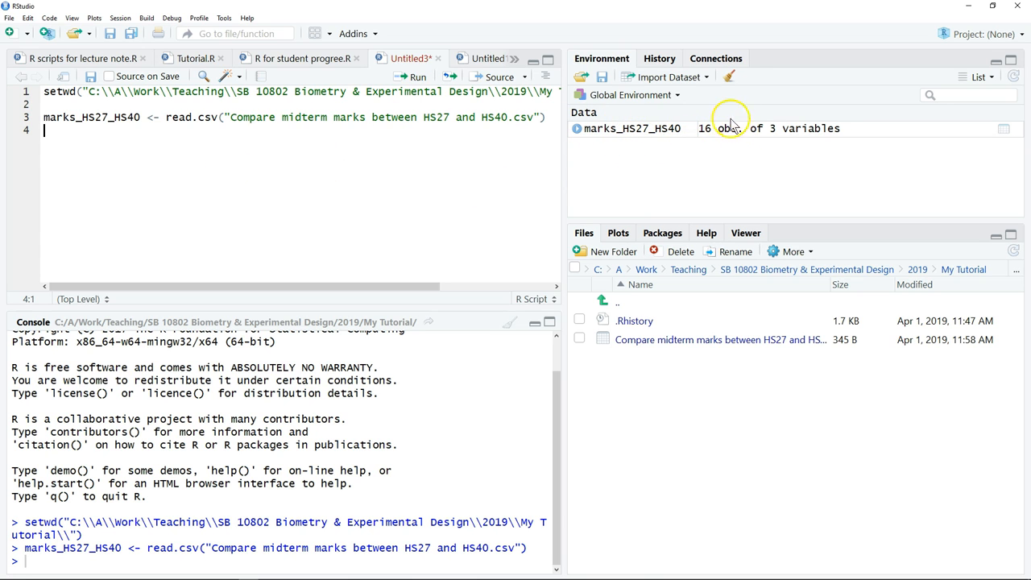
mouse_move(215, 187)
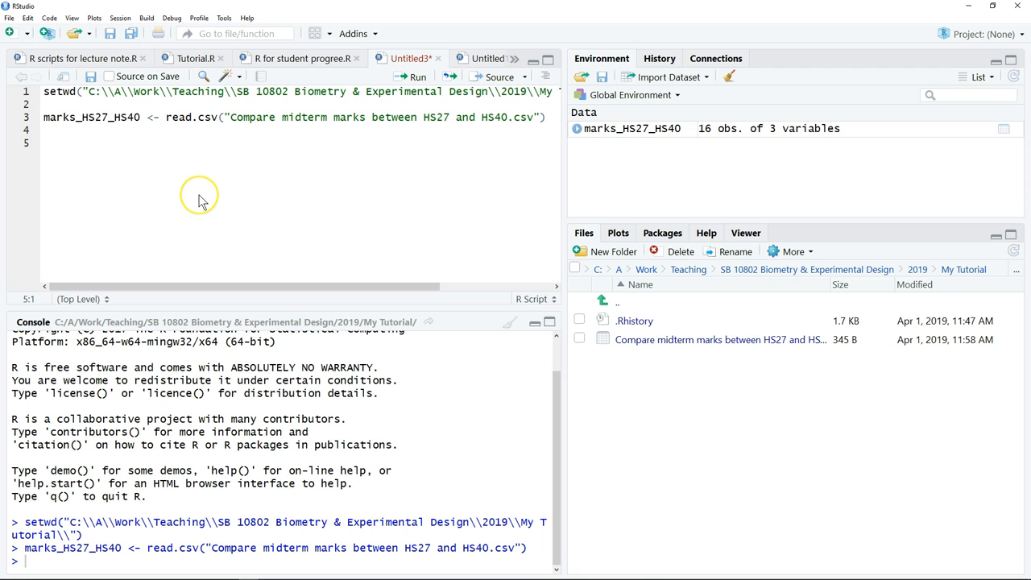
Type str(marks_HS27_HS40) on line 5 and run it in the console.
text(str()
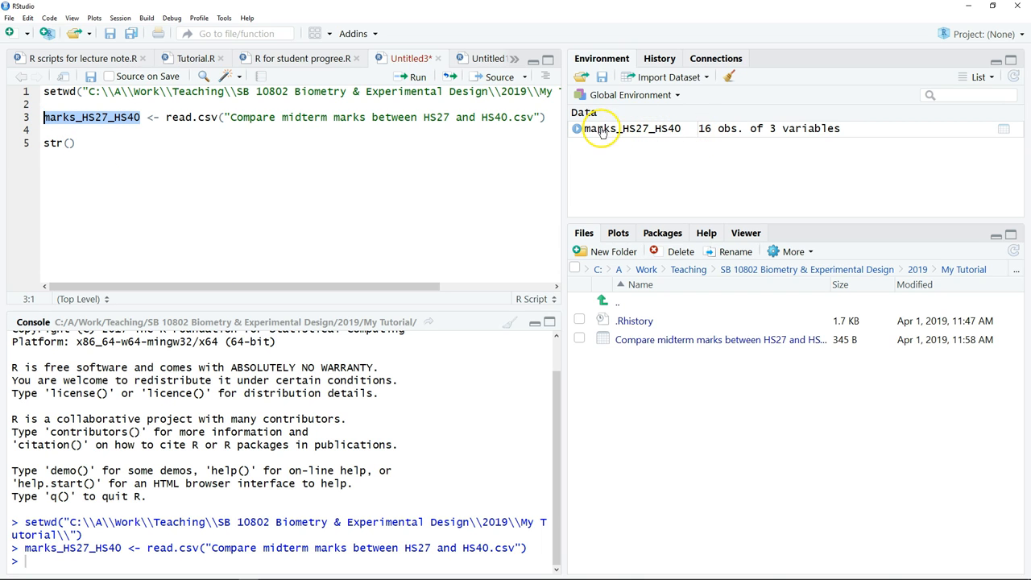
mouse_move(642, 136)
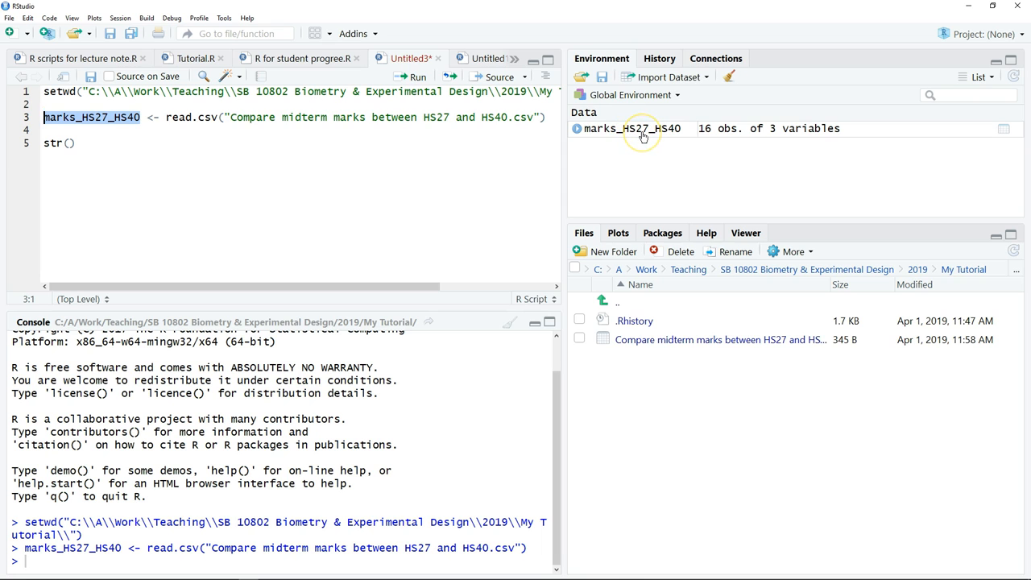
mouse_move(672, 135)
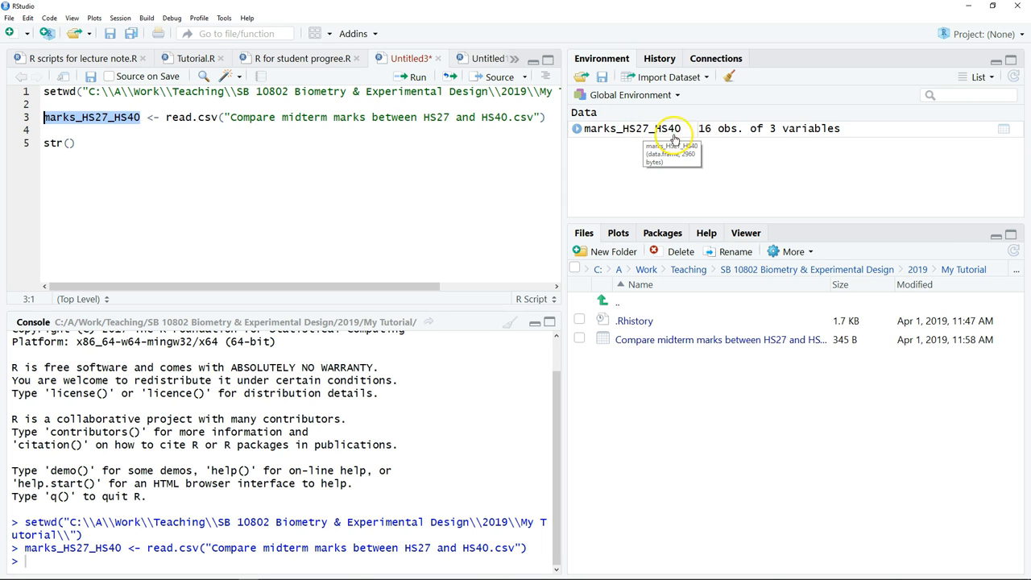
mouse_move(703, 345)
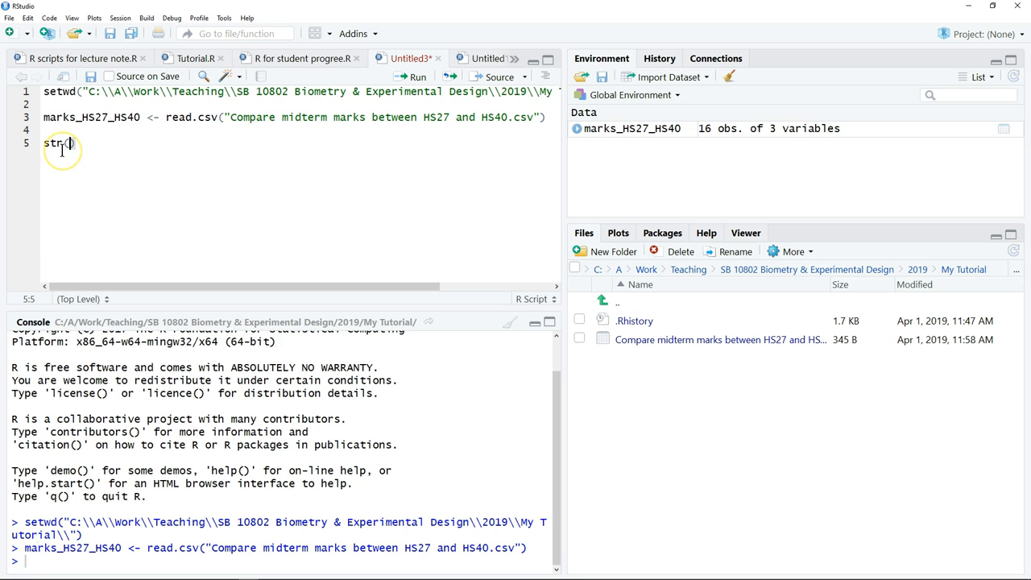
text(marks_HS27_HS40)
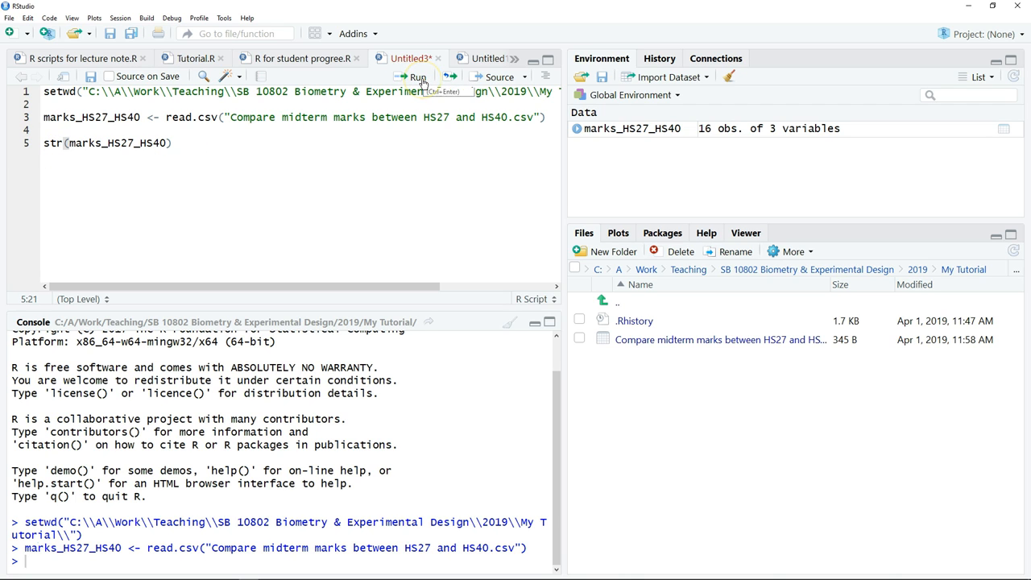
mouse_move(419, 80)
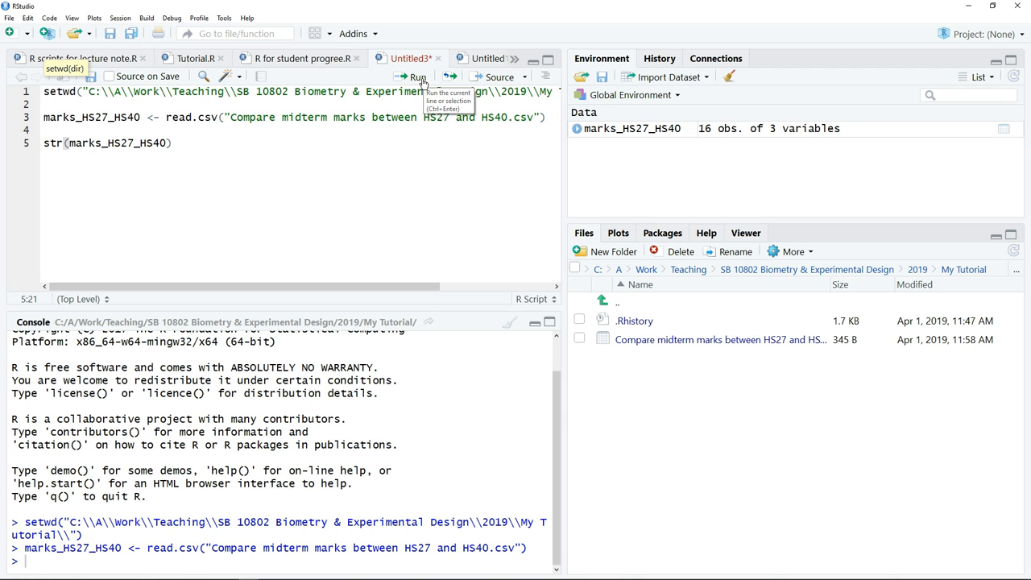
click(413, 76)
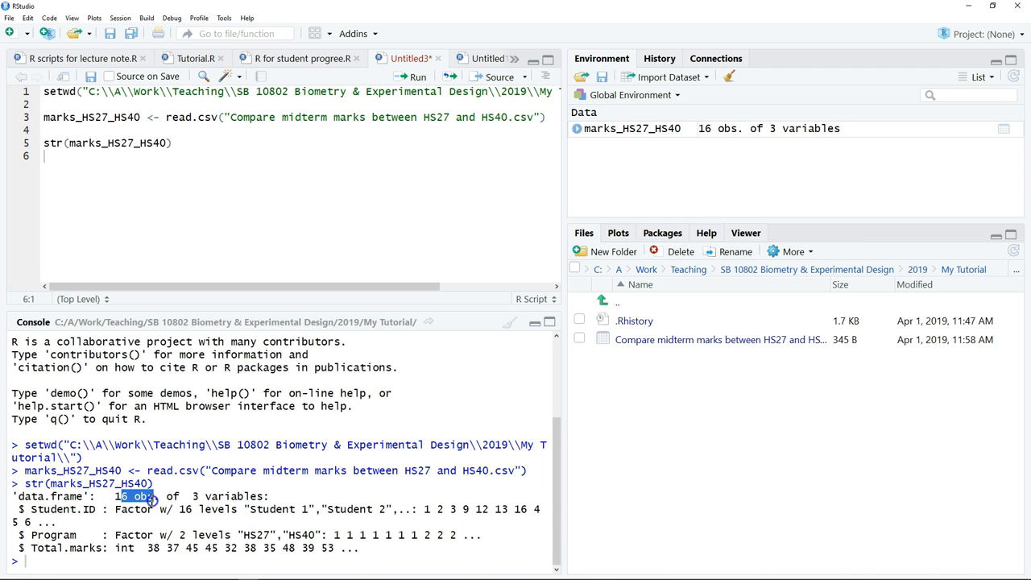
double_click(231, 496)
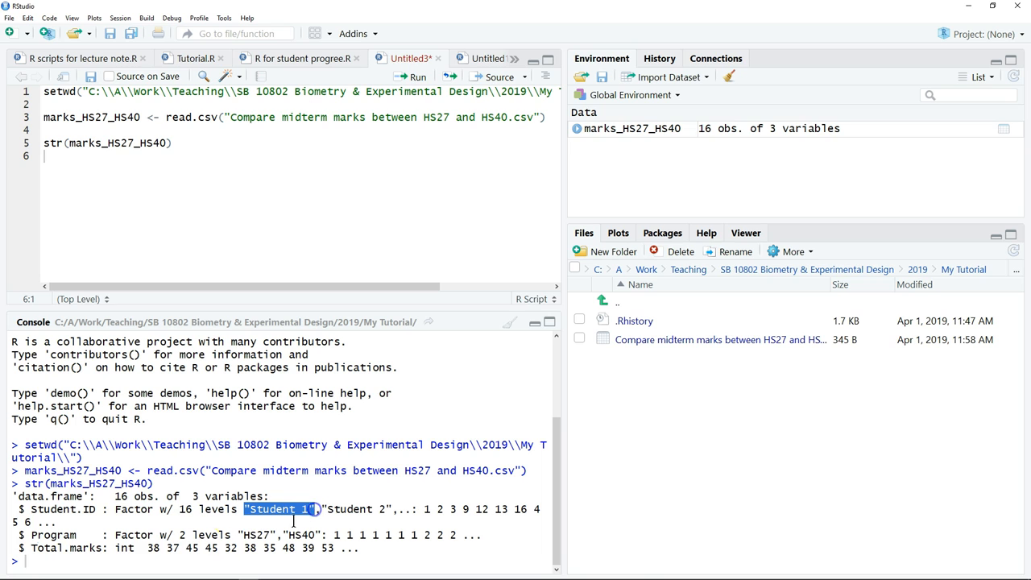
double_click(58, 530)
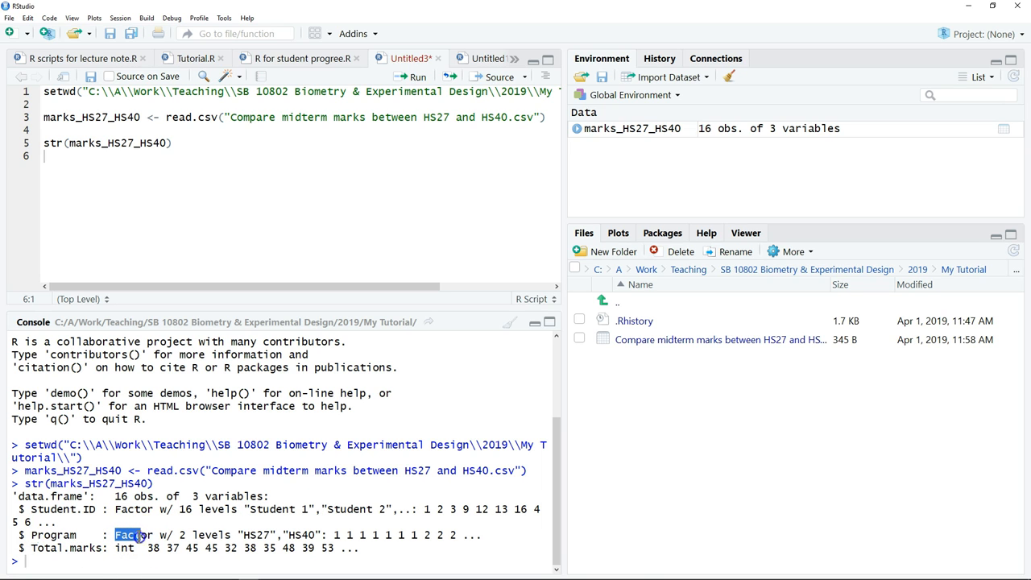
drag(115, 535, 190, 534)
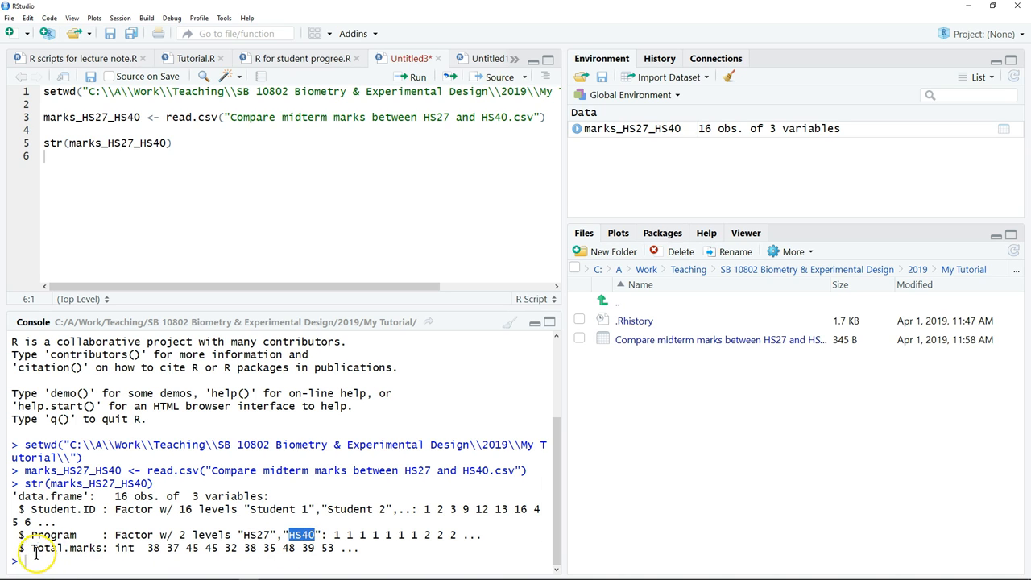
double_click(70, 564)
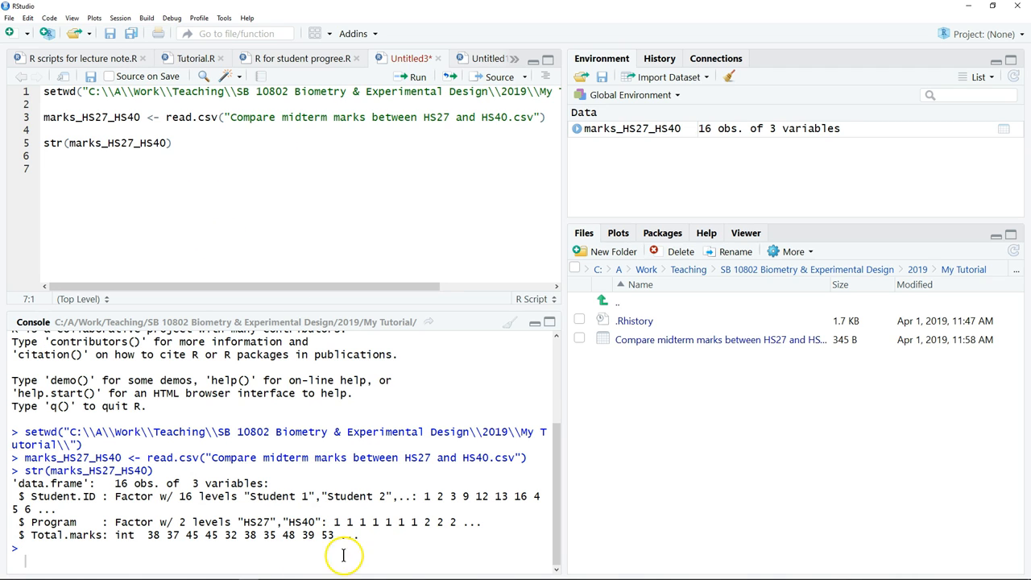
mouse_move(232, 427)
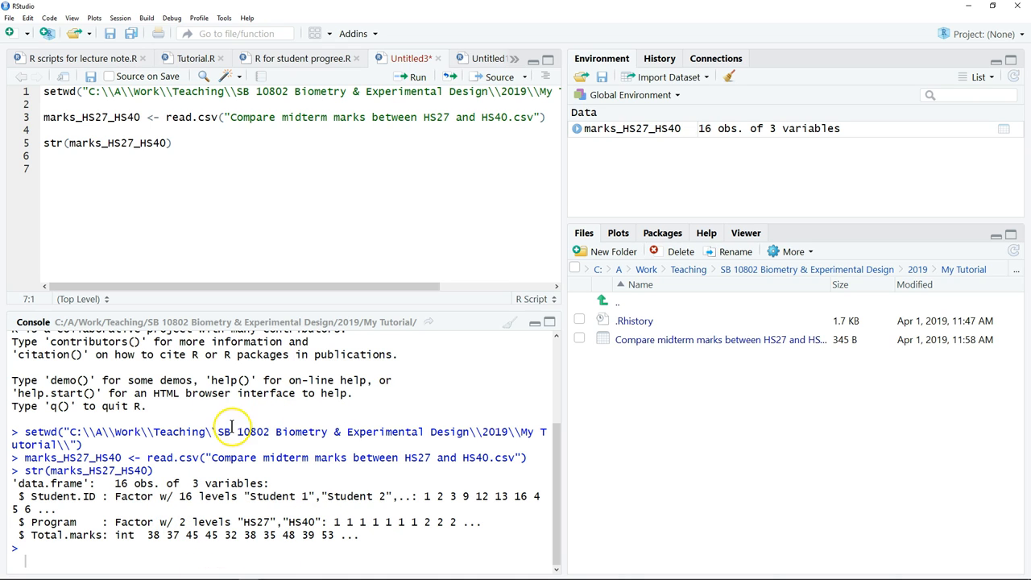
mouse_move(197, 495)
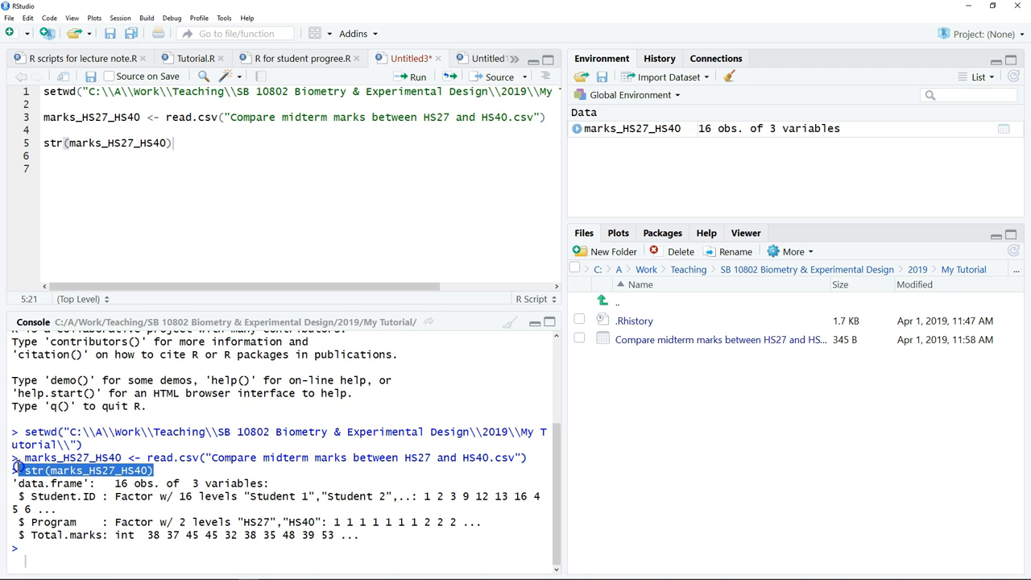
Select all the code and save the script as 'my R script' in My Tutorial.
key(ctrl+a)
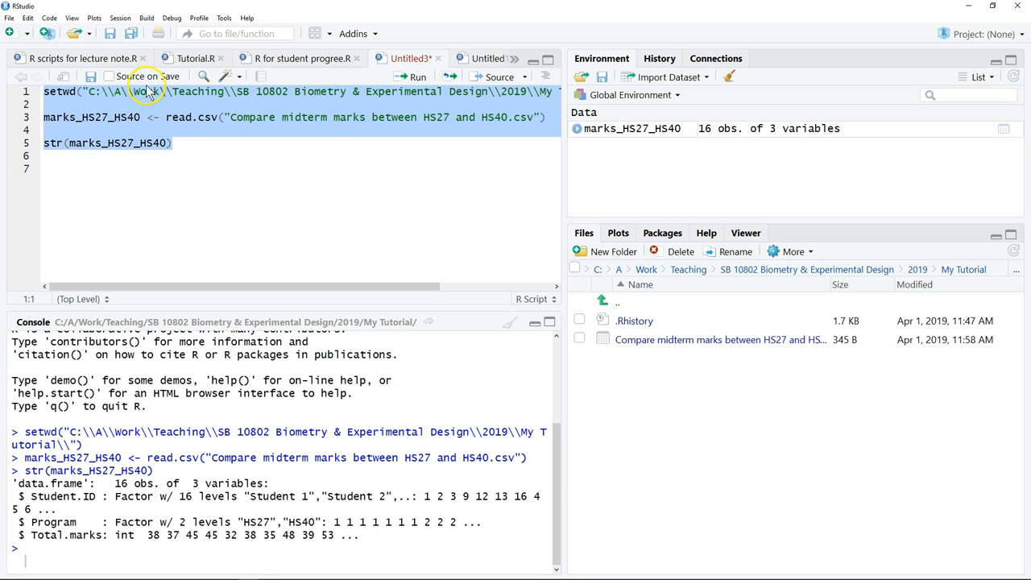
mouse_move(147, 92)
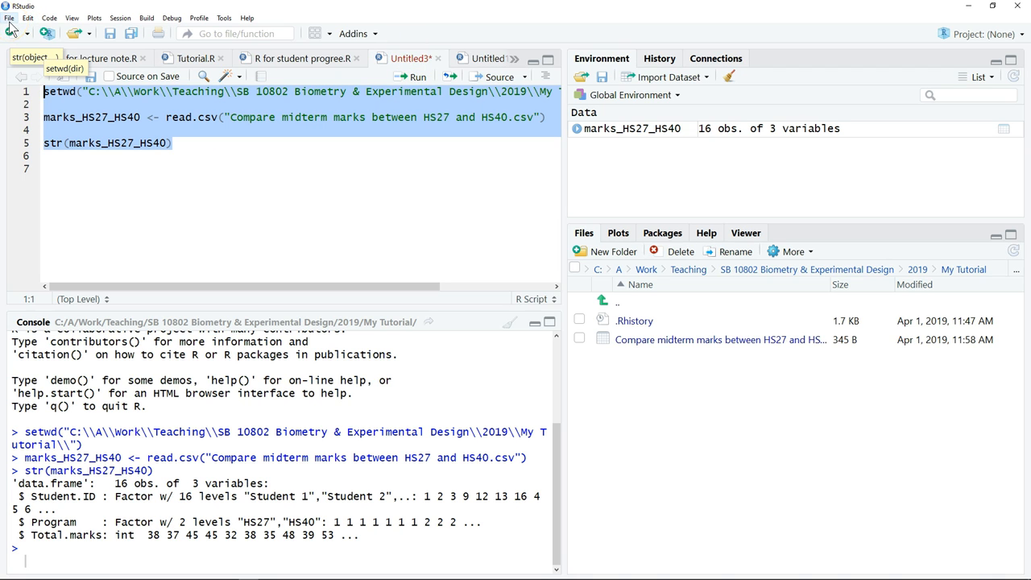
click(9, 13)
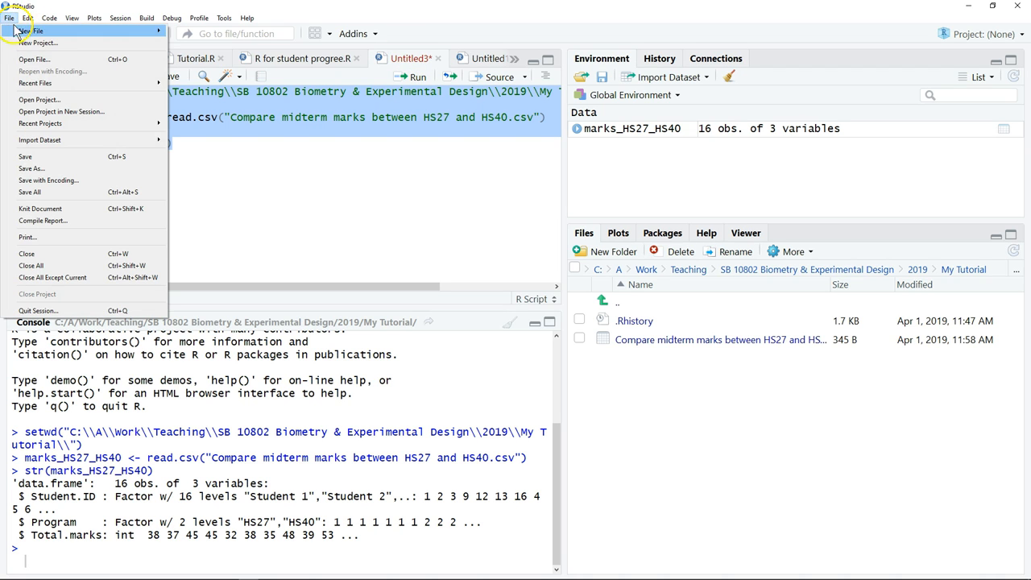
click(36, 168)
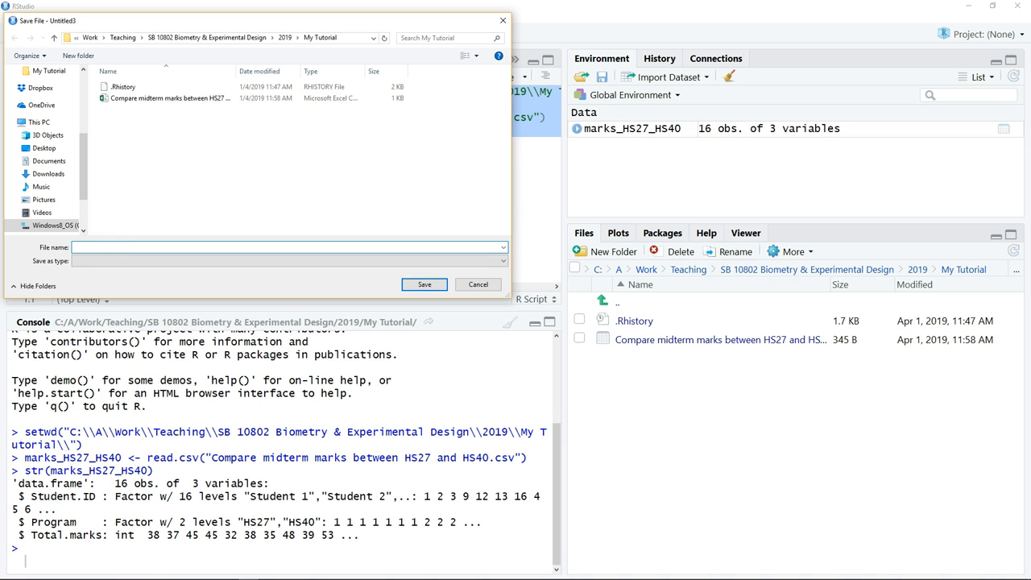
text(my R script.r)
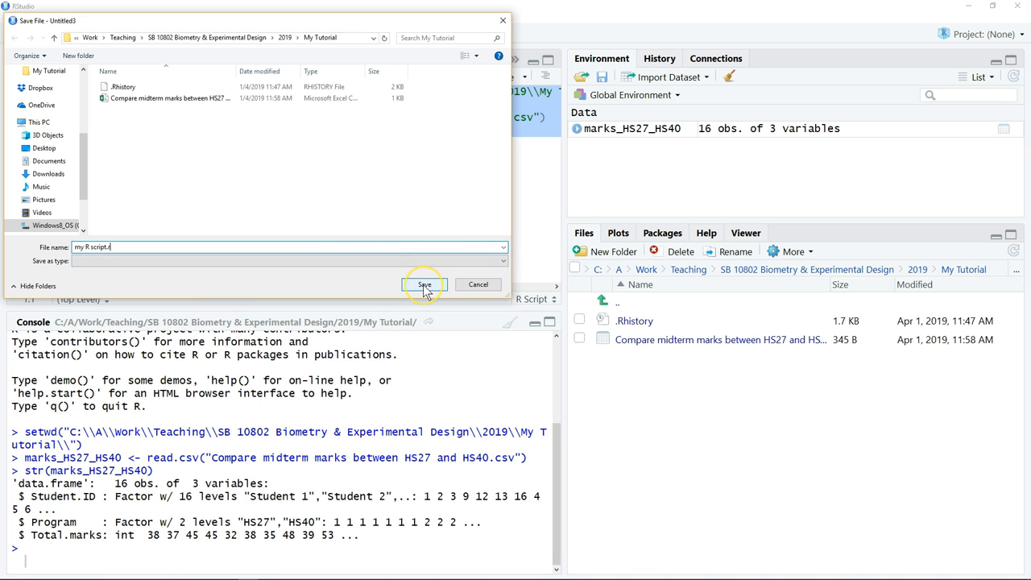
click(425, 284)
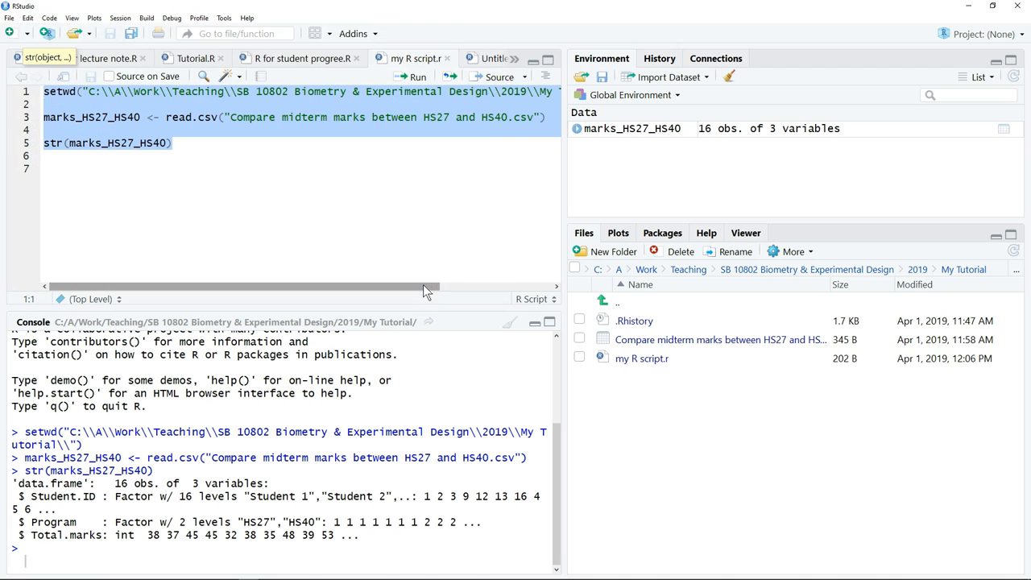
mouse_move(415, 74)
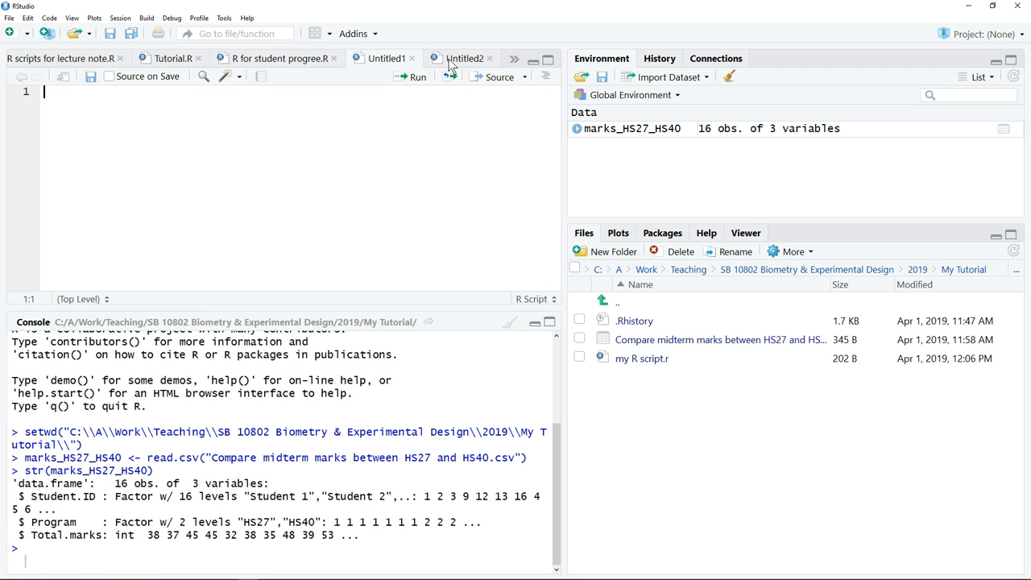
Reopen 'my R script.r' and run the setwd and read.csv lines to reload marks_HS27_HS40.
click(191, 568)
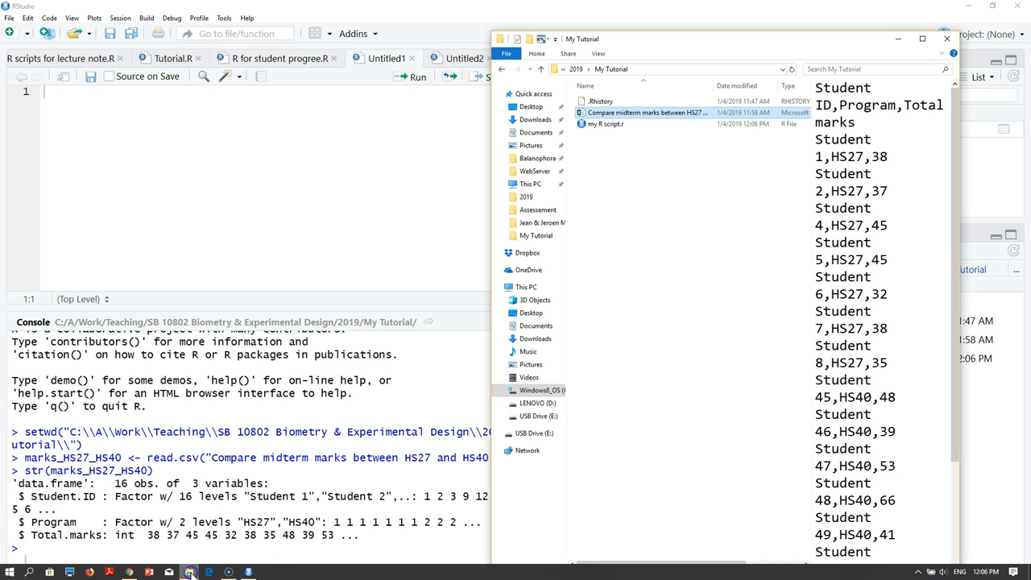
click(604, 124)
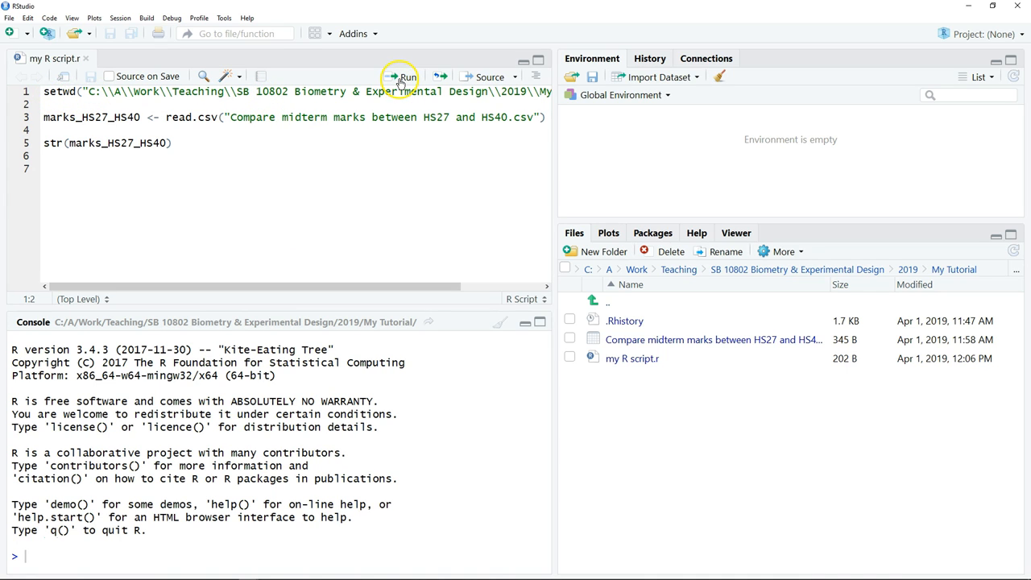
click(399, 76)
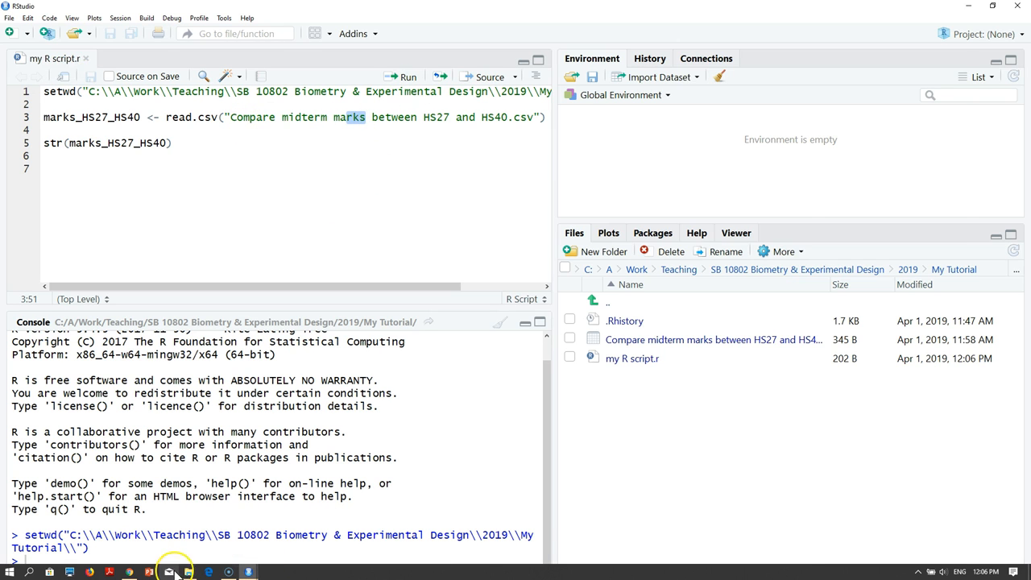
click(169, 576)
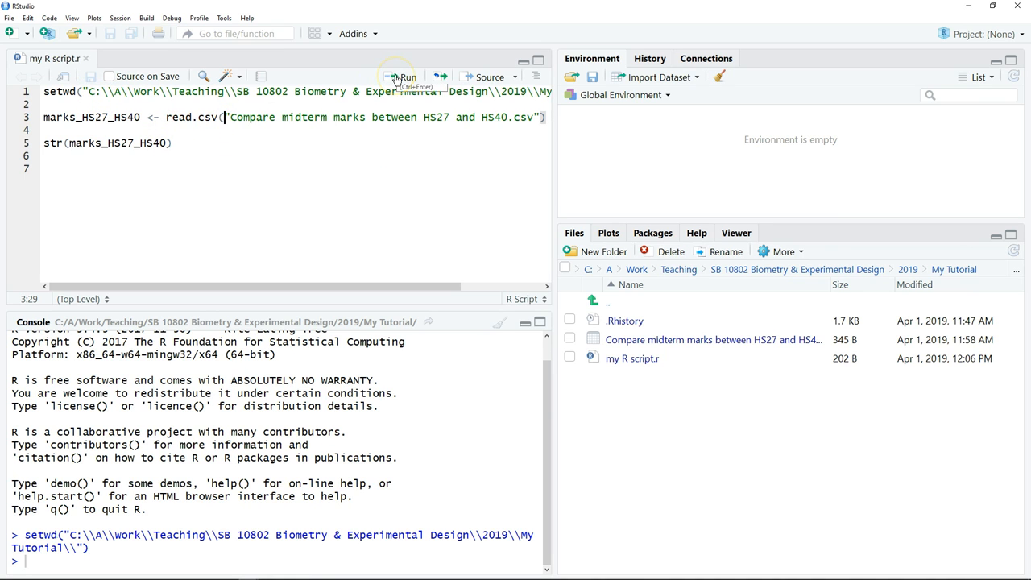
click(409, 76)
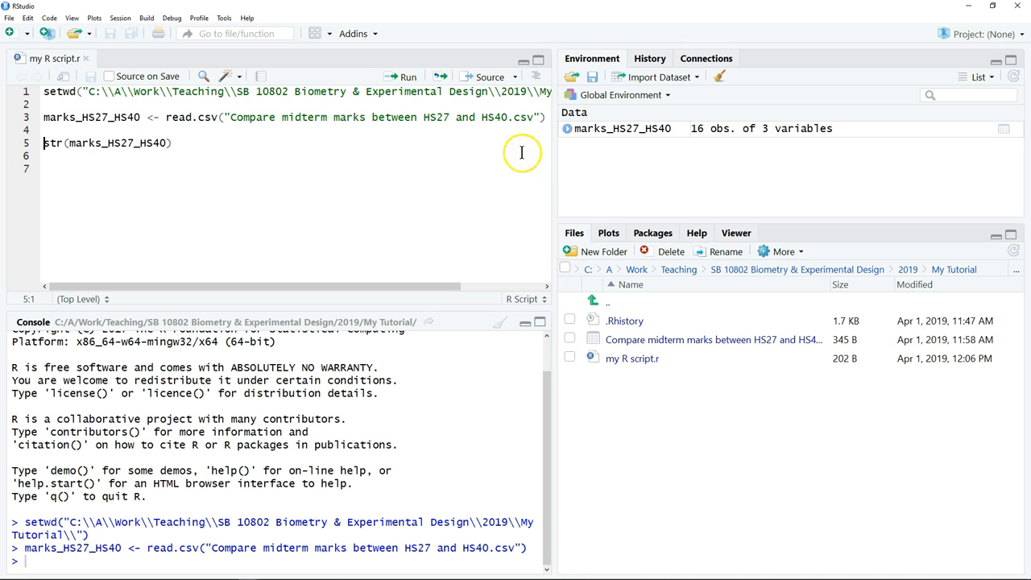